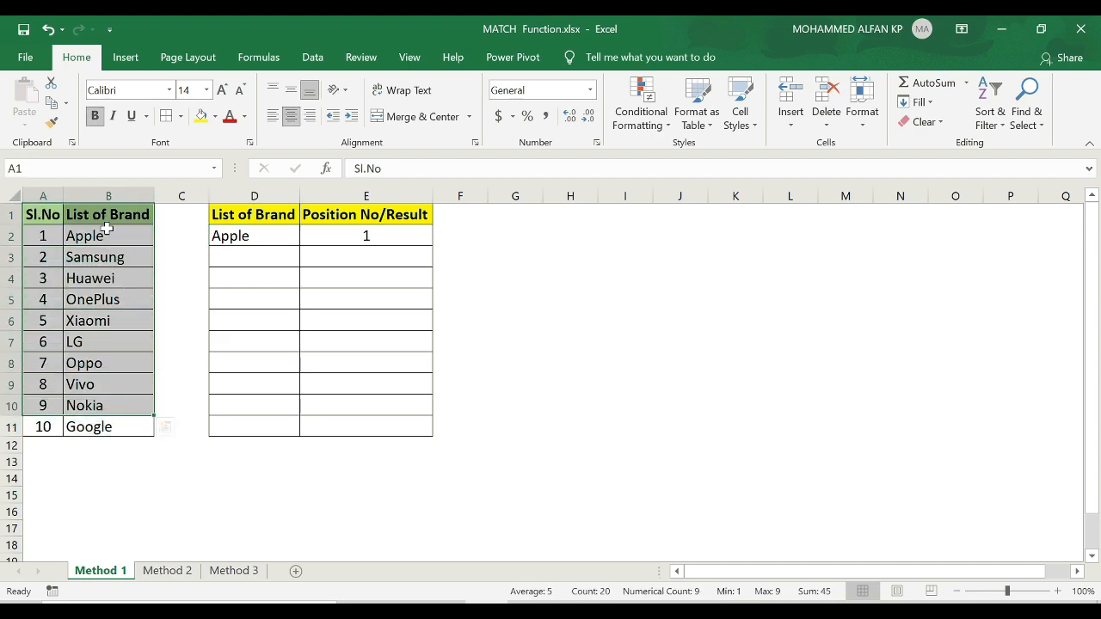
# Step: Select the serial numbers and table heading, then review the MATCH formula in E2
pyautogui.moveTo(42, 234); pyautogui.dragTo(42, 427)
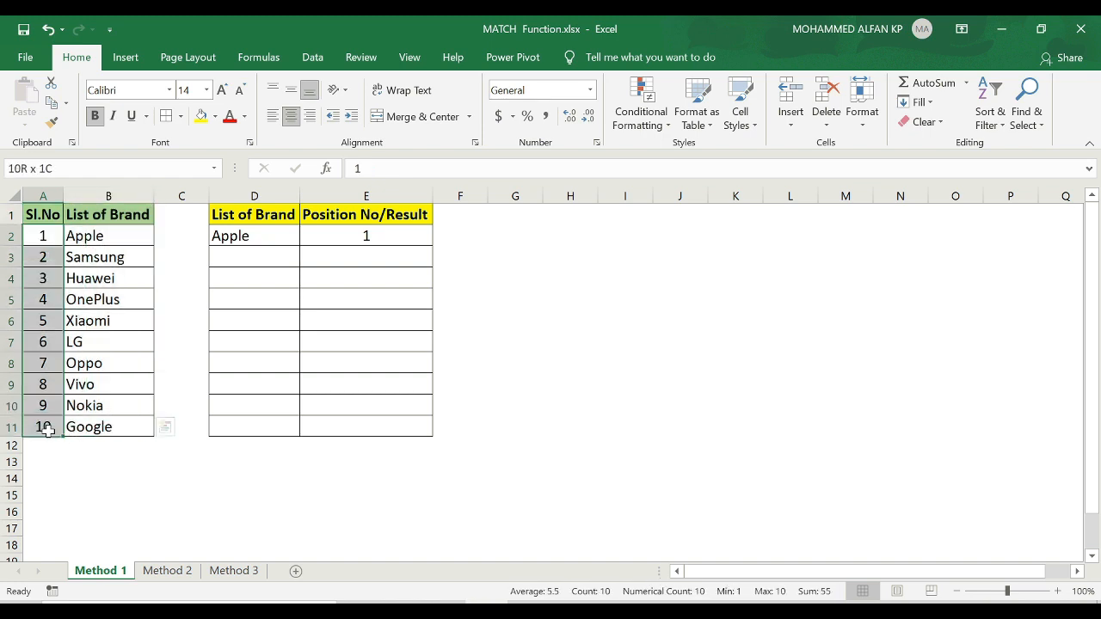
pyautogui.click(254, 215)
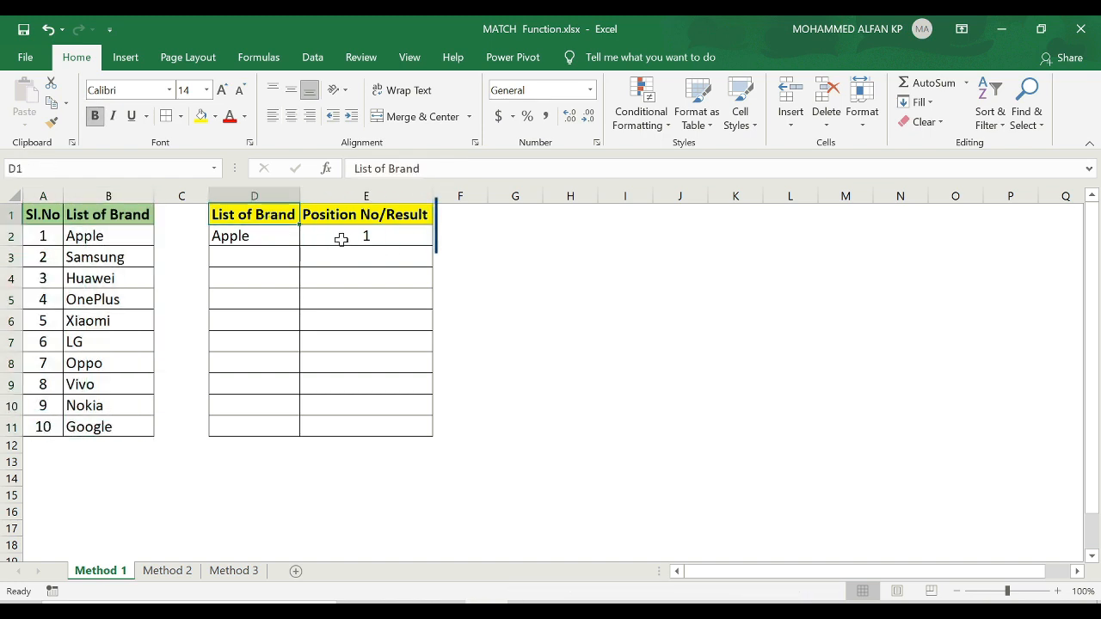
pyautogui.click(366, 234)
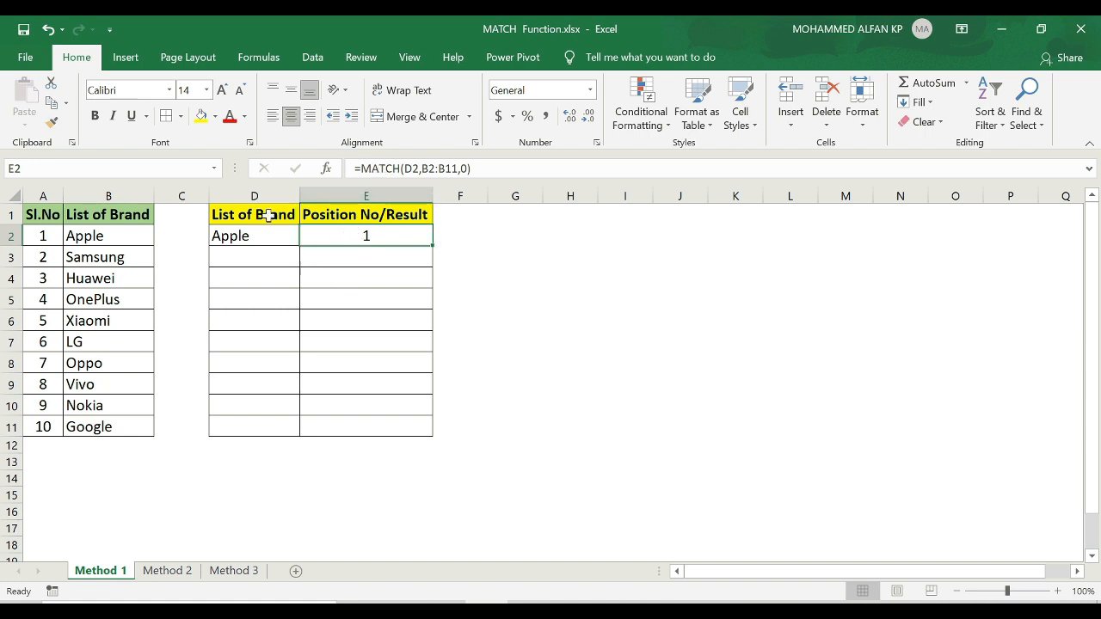
# Step: Replace the lookup brand in D2 with Nokia and check its position result
pyautogui.click(253, 235)
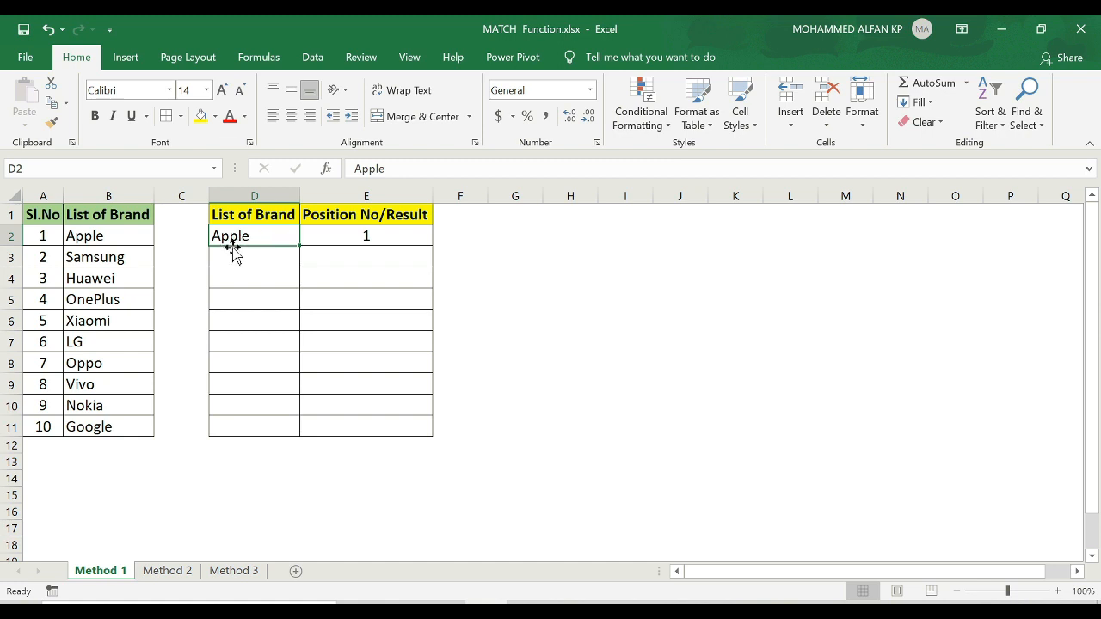
pyautogui.moveTo(118, 342)
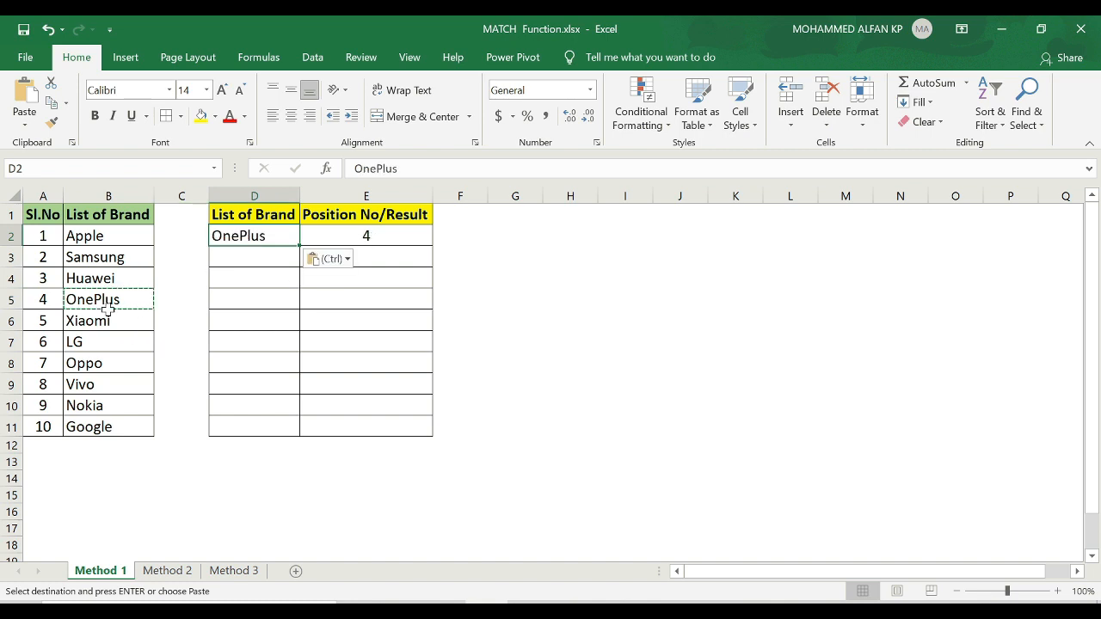
pyautogui.click(108, 405)
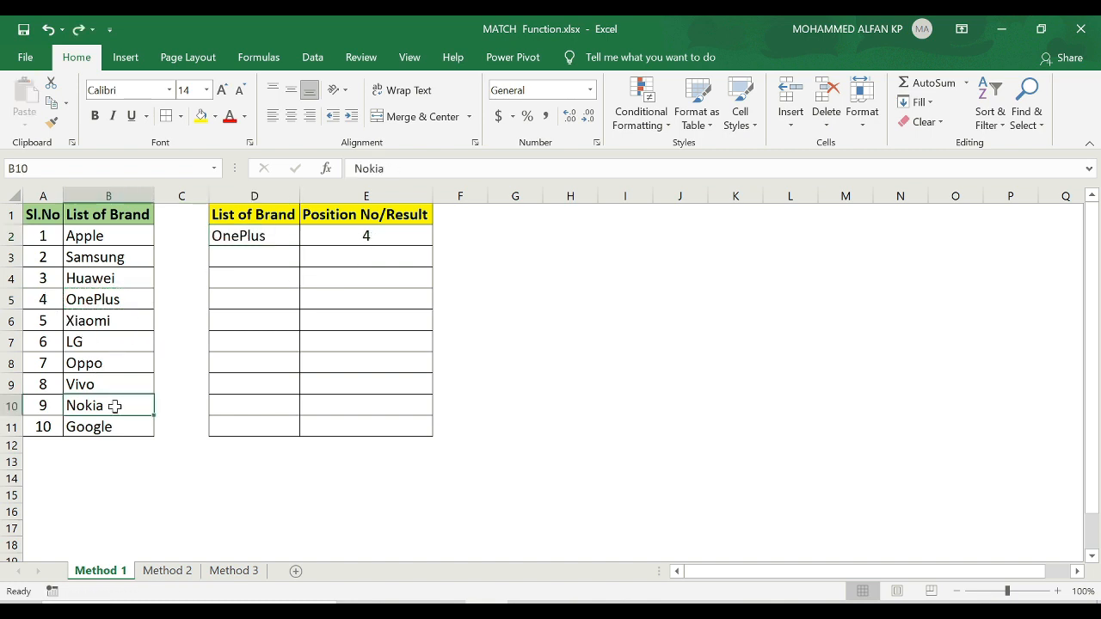
pyautogui.click(253, 235)
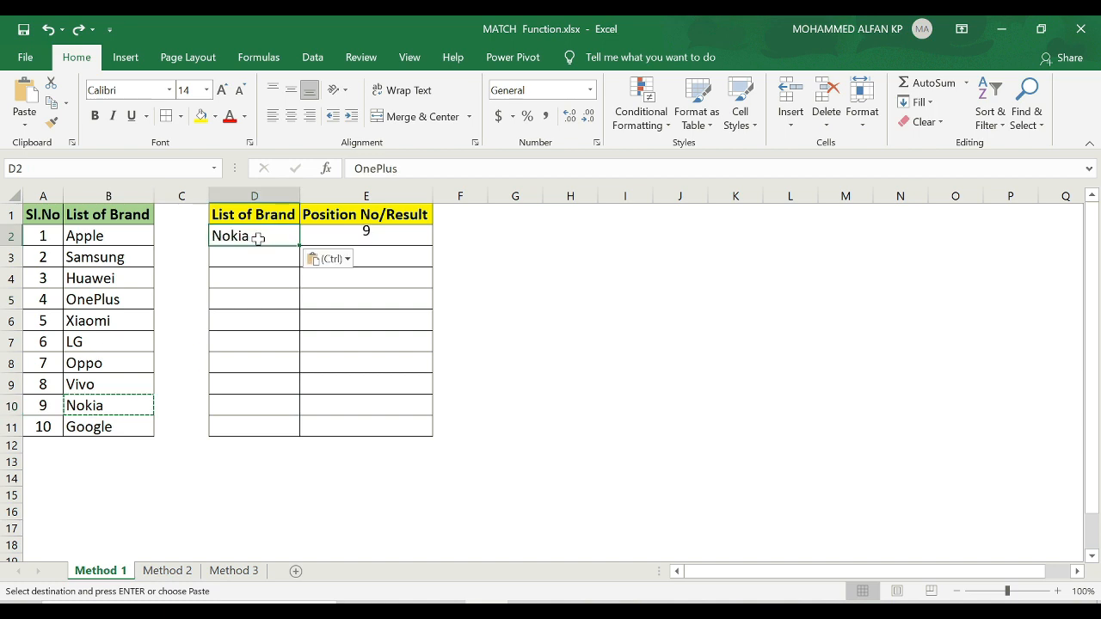
pyautogui.click(366, 234)
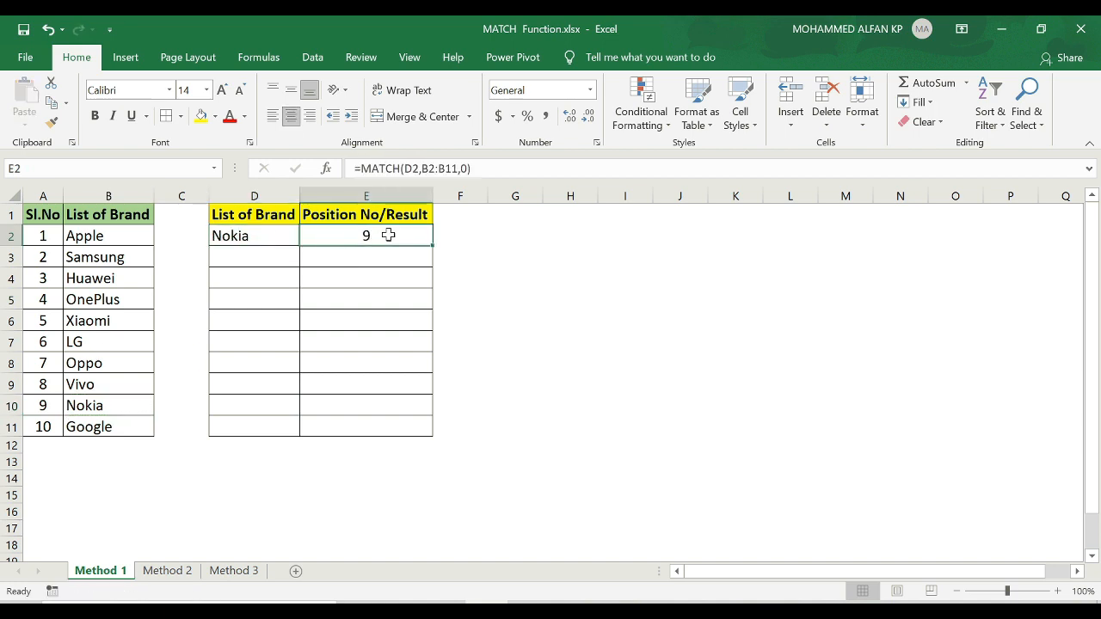
pyautogui.moveTo(78, 235)
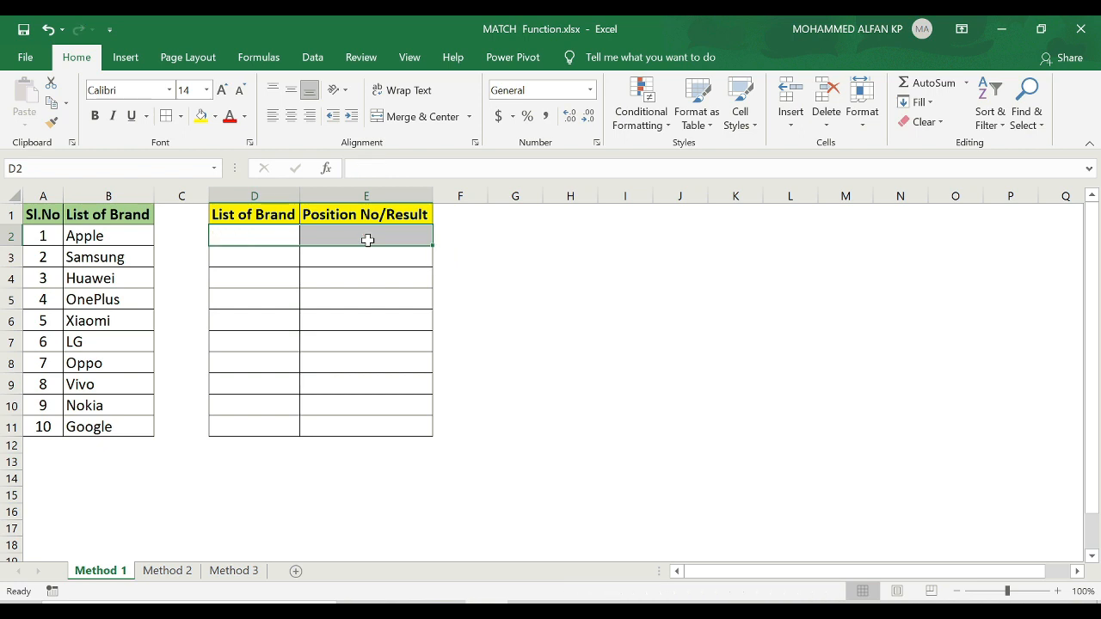
# Step: Build =MATCH(D2,B2:B11, in E2, looking up D2 across the brand list
pyautogui.click(366, 235)
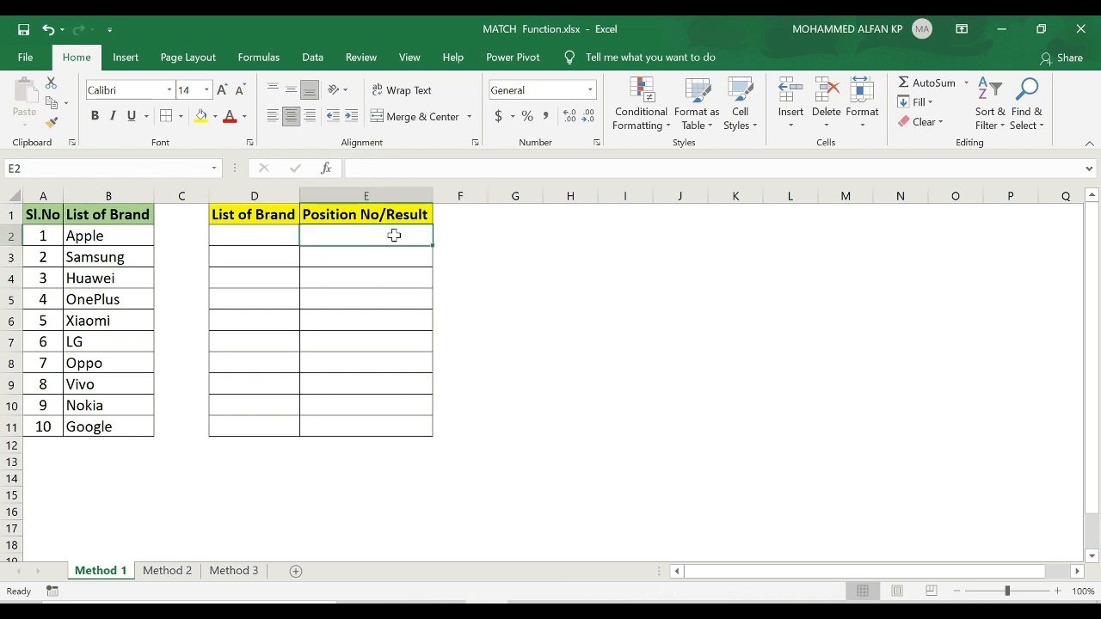
pyautogui.write('=')
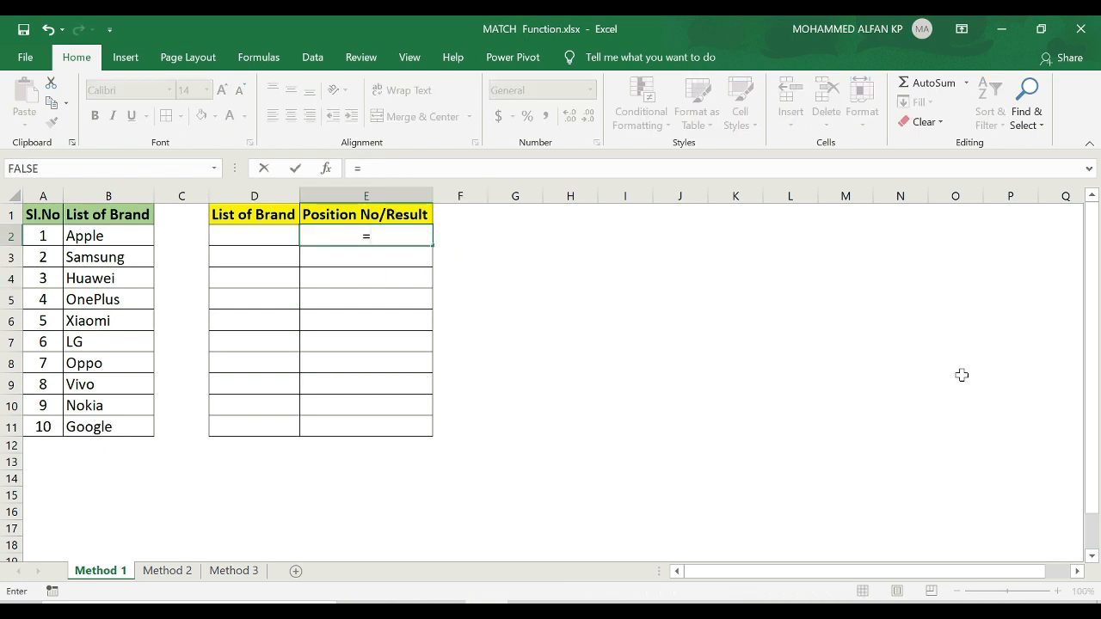
pyautogui.write('match')
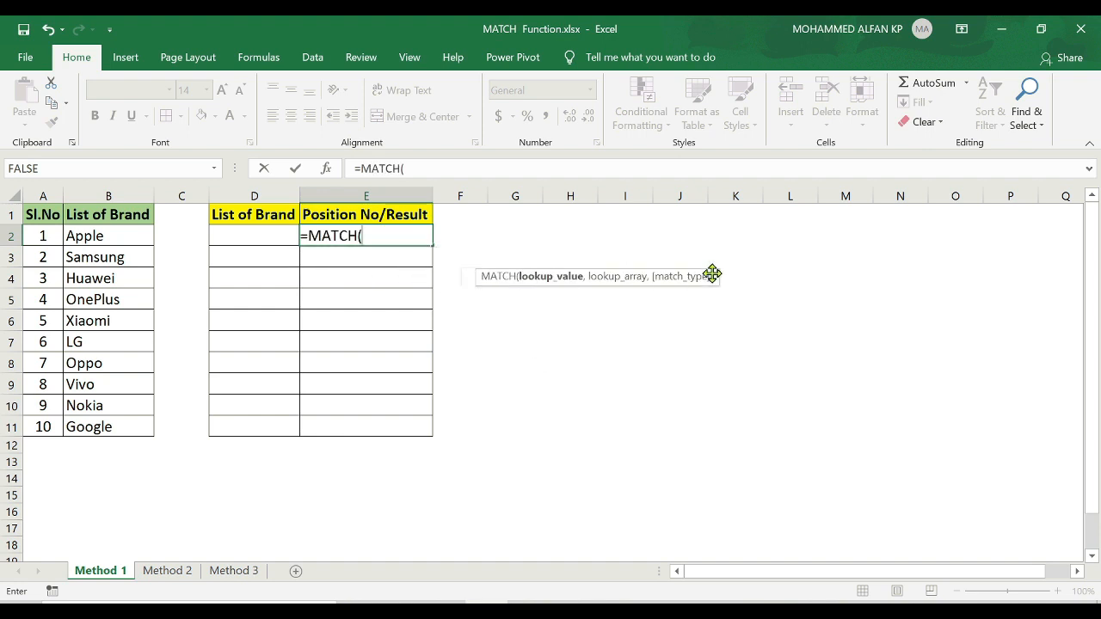
pyautogui.moveTo(613, 323)
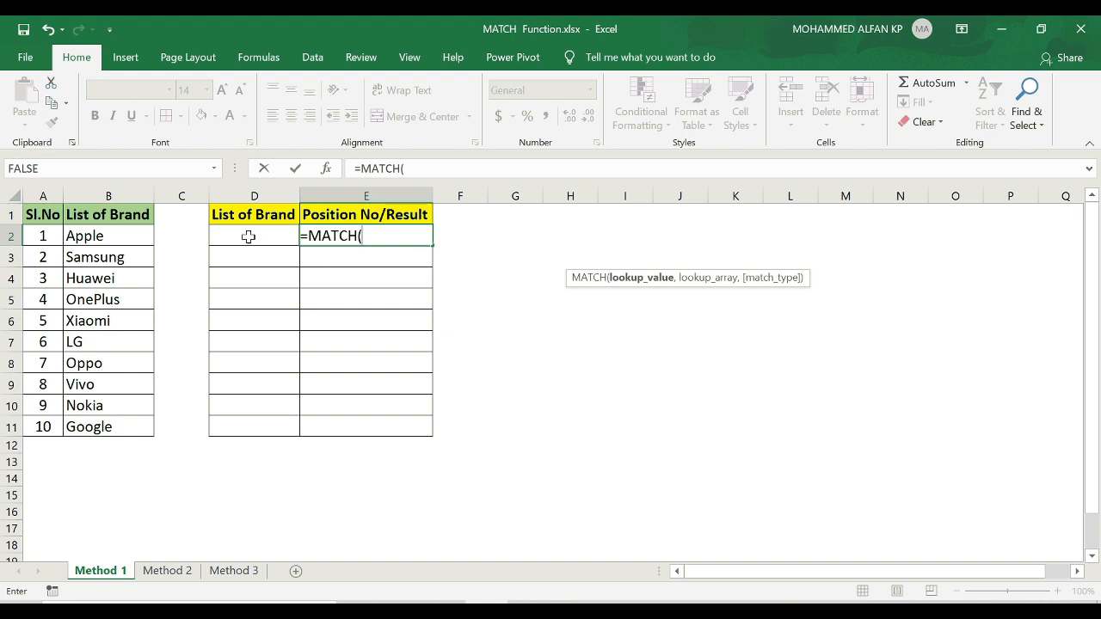
pyautogui.click(253, 236)
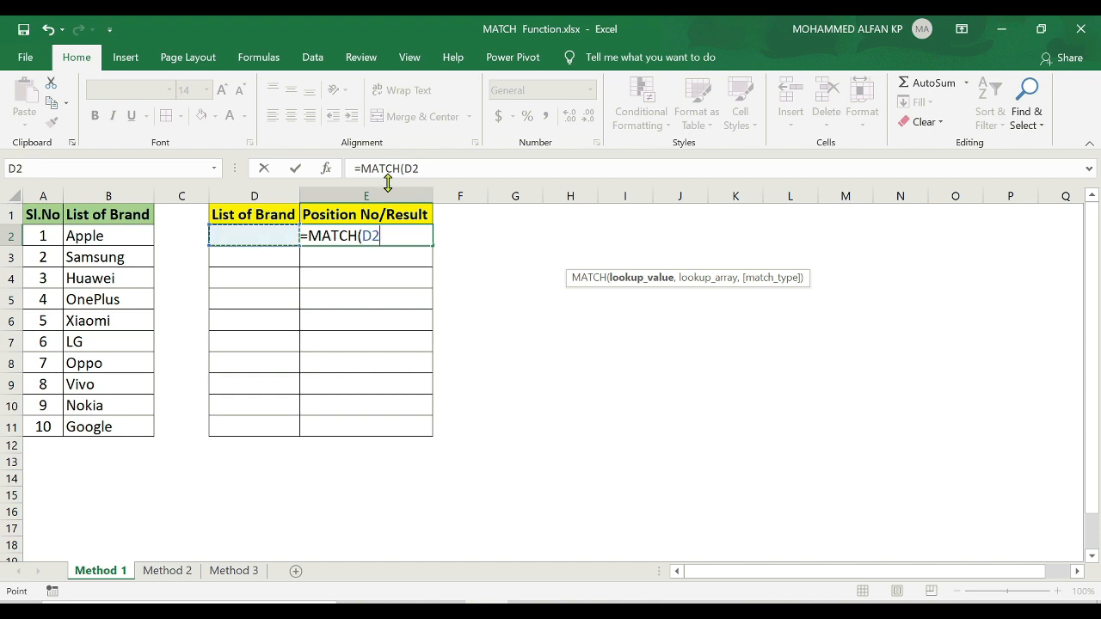
pyautogui.write(',')
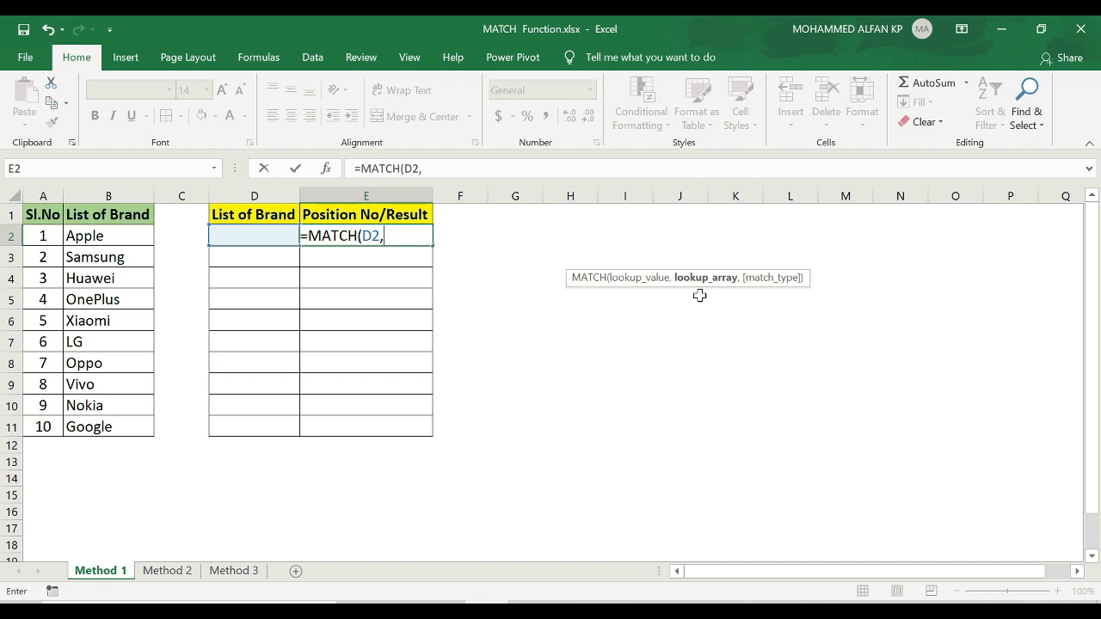
pyautogui.moveTo(84, 250)
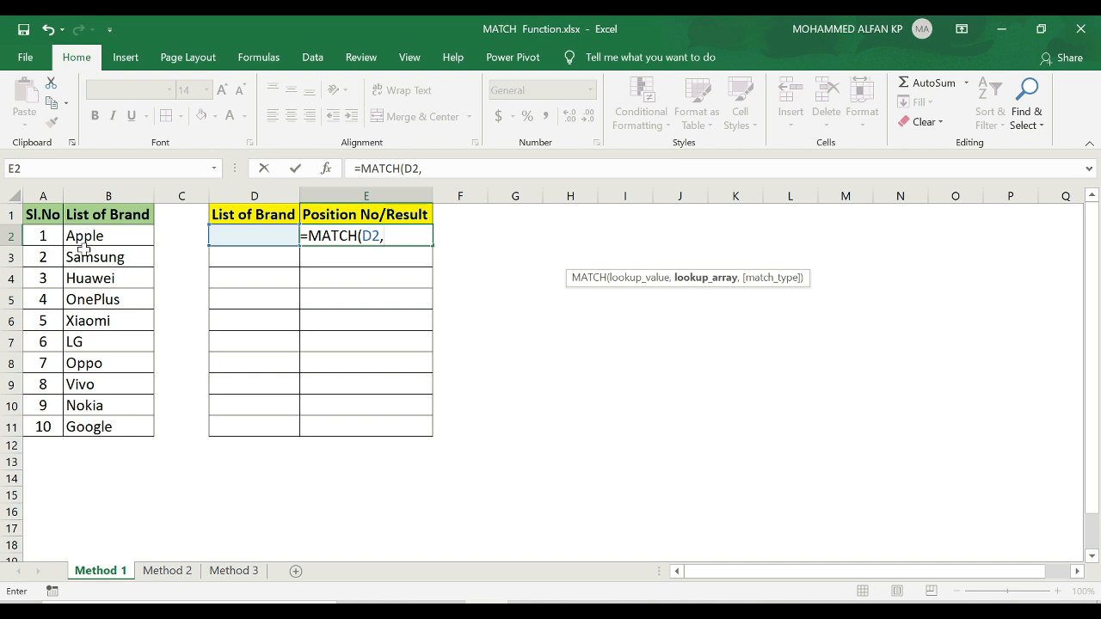
pyautogui.moveTo(108, 235); pyautogui.dragTo(109, 298)
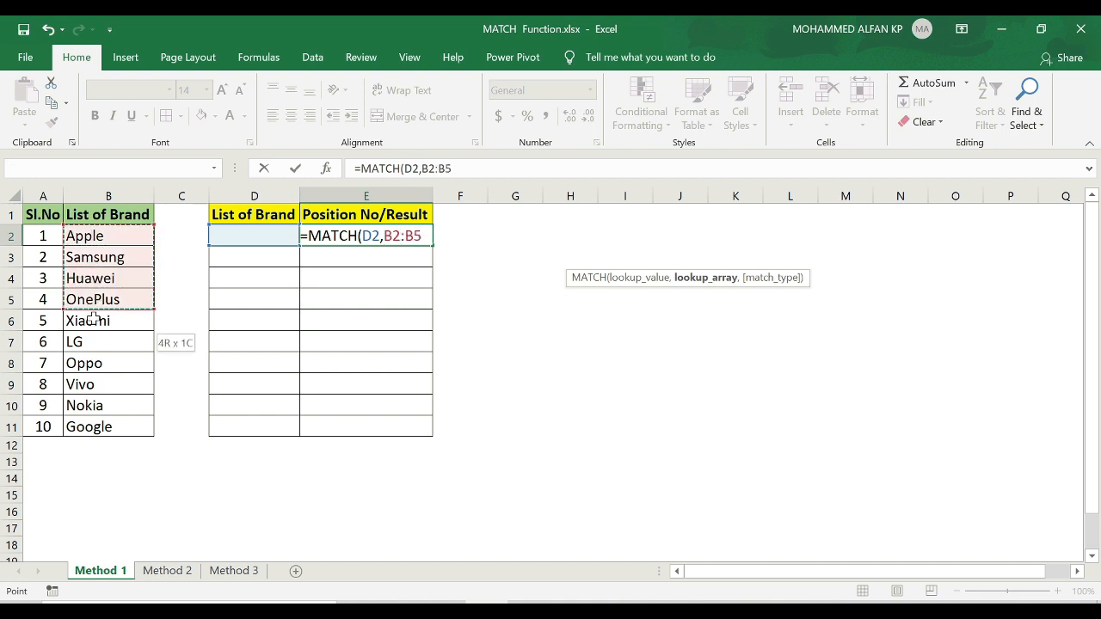
pyautogui.moveTo(107, 298); pyautogui.dragTo(95, 427)
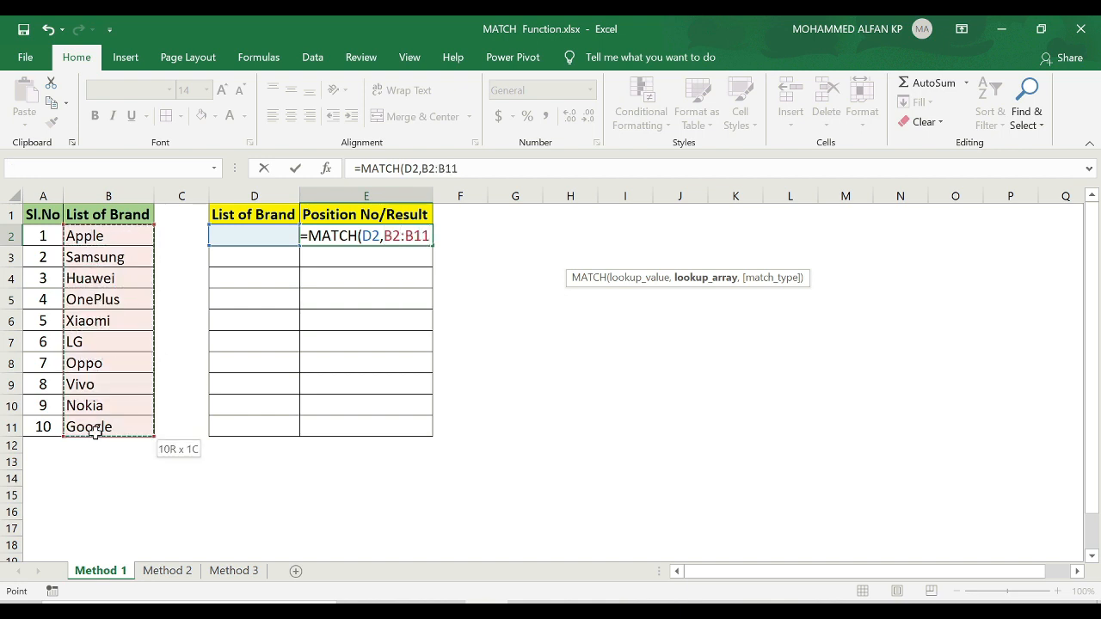
pyautogui.write(',')
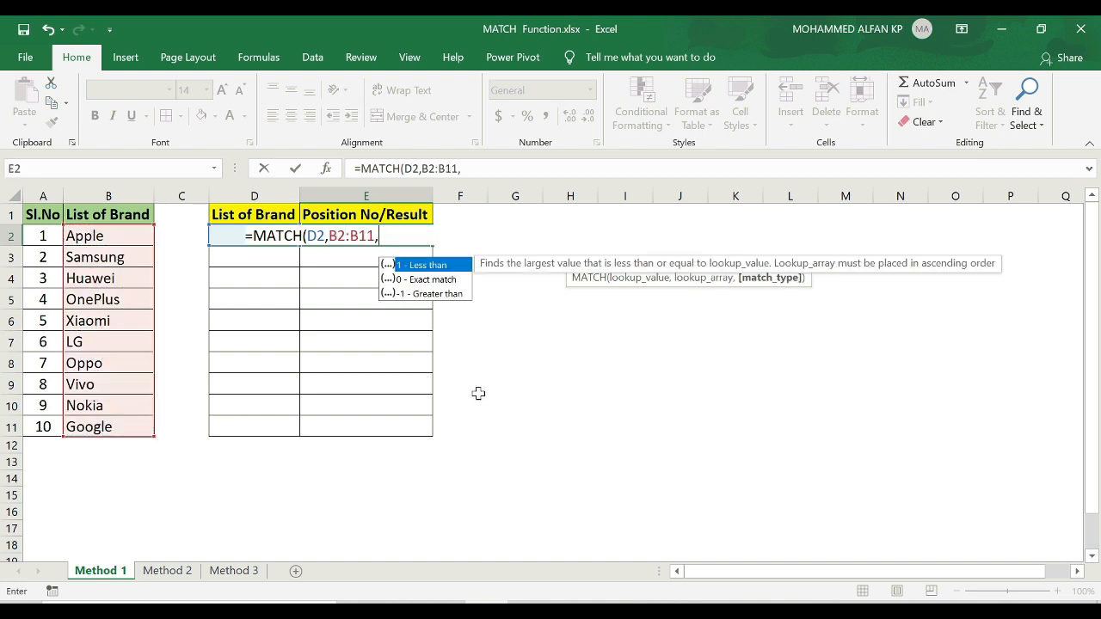
pyautogui.moveTo(448, 291)
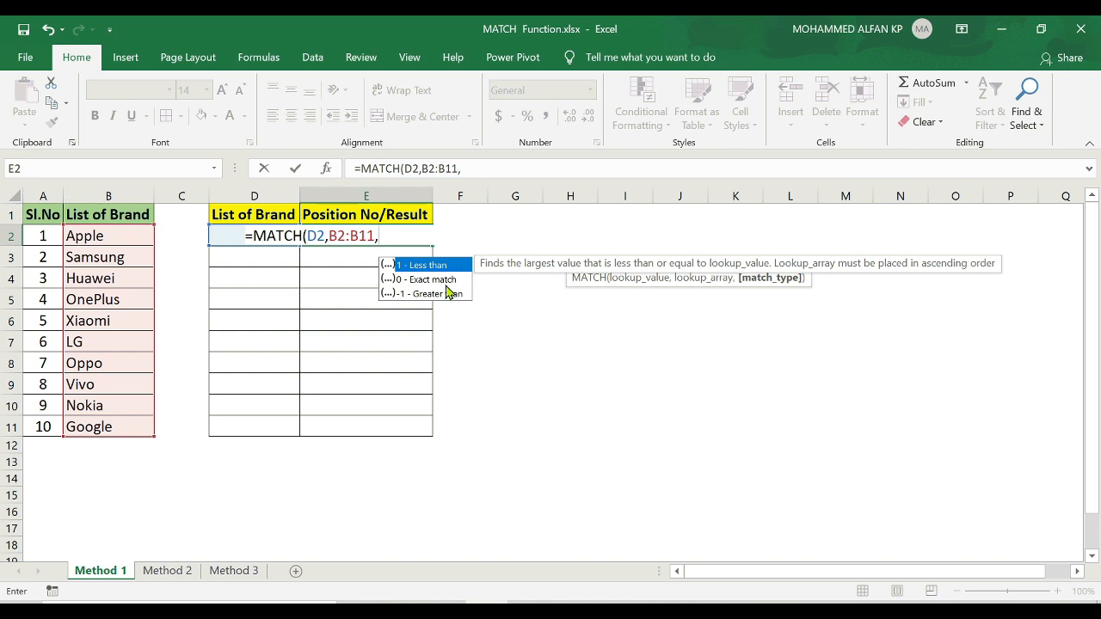
pyautogui.moveTo(436, 271)
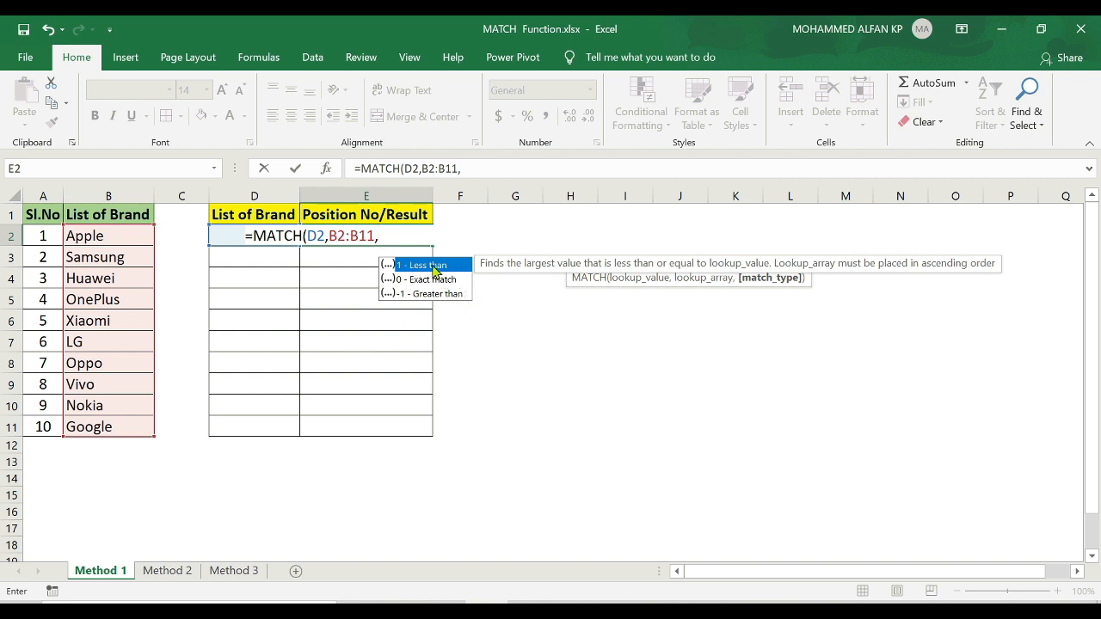
pyautogui.moveTo(416, 282)
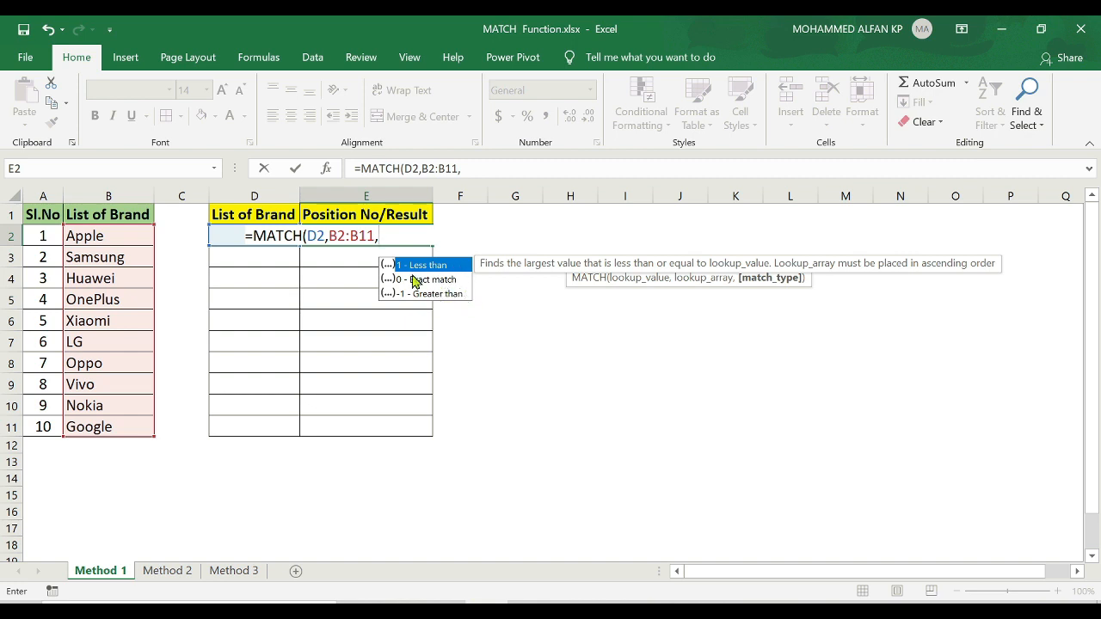
pyautogui.moveTo(422, 287)
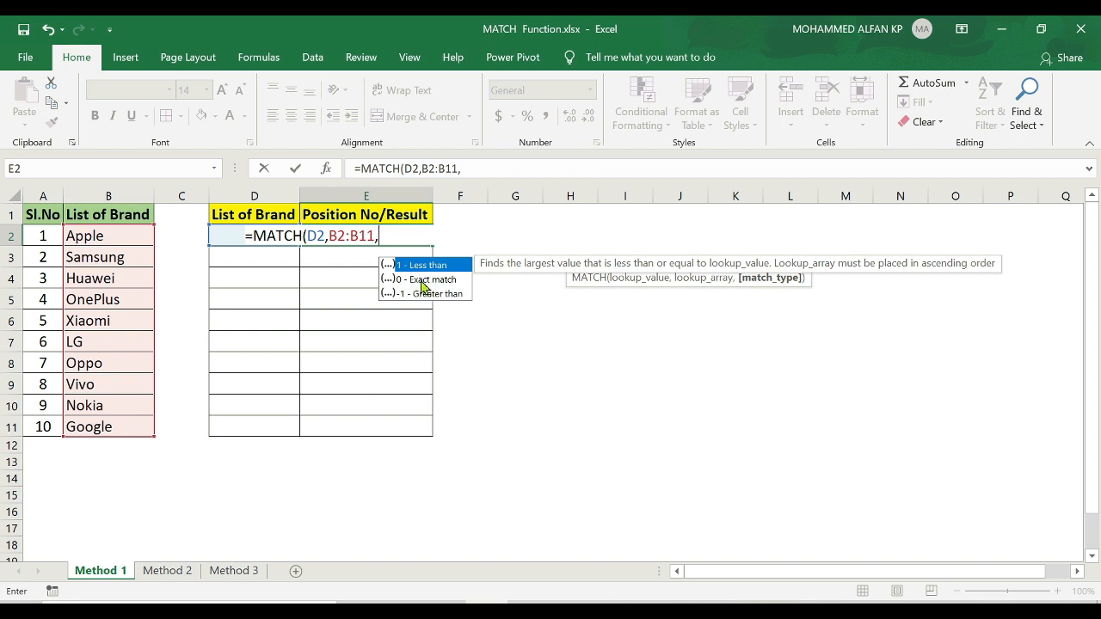
pyautogui.moveTo(419, 284)
pyautogui.write('0)')
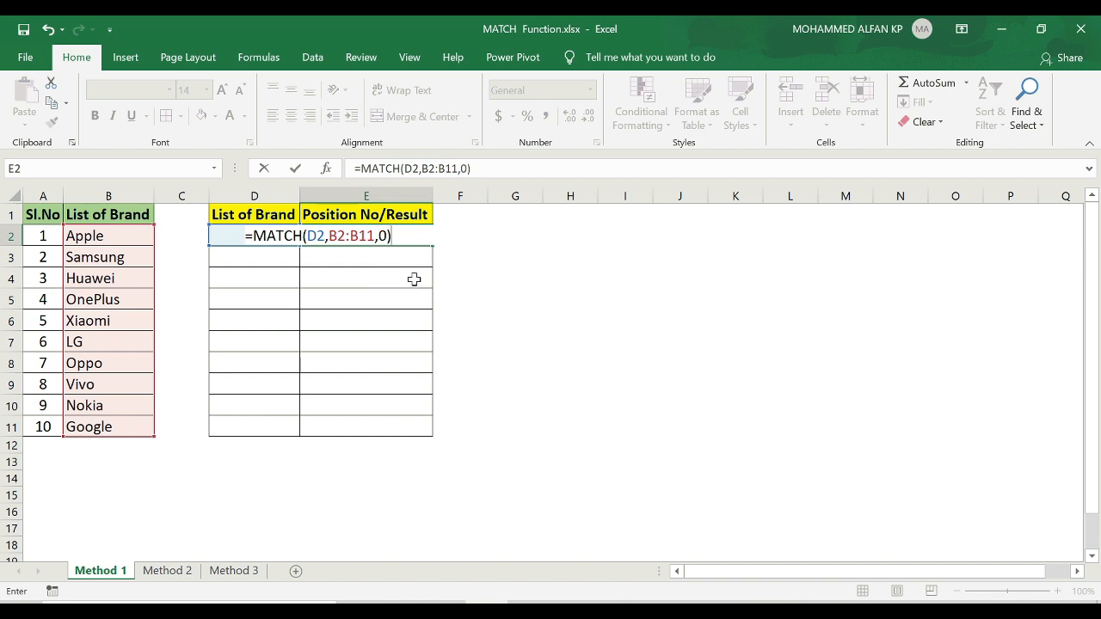
# Step: Confirm the exact-match formula, look up Oppo in D2, and inspect E2's result 7
pyautogui.press('Return')
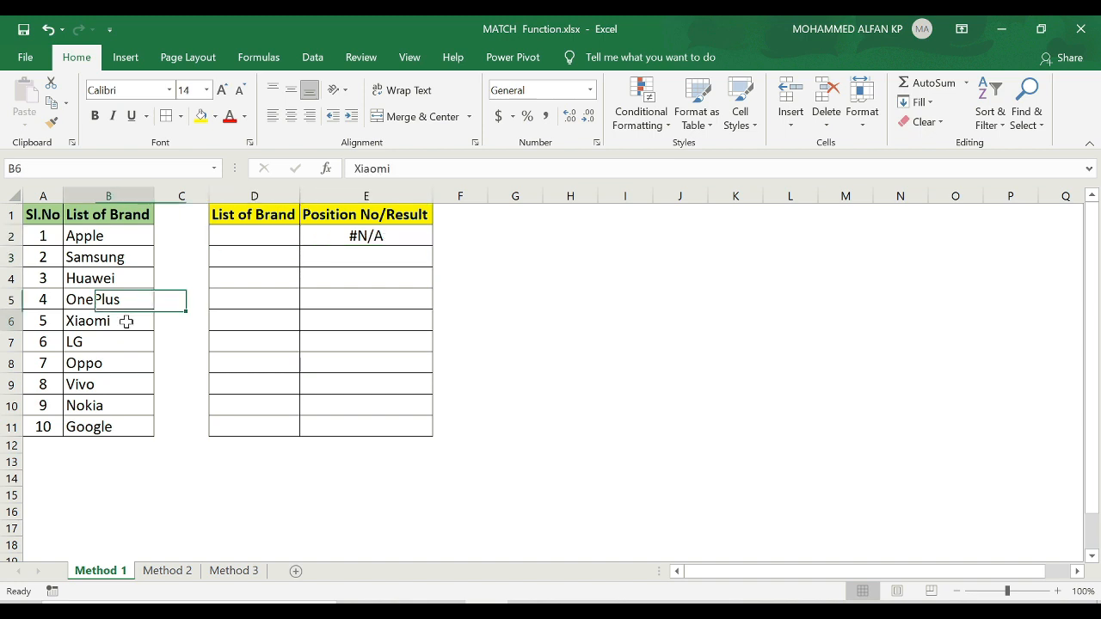
pyautogui.click(254, 236)
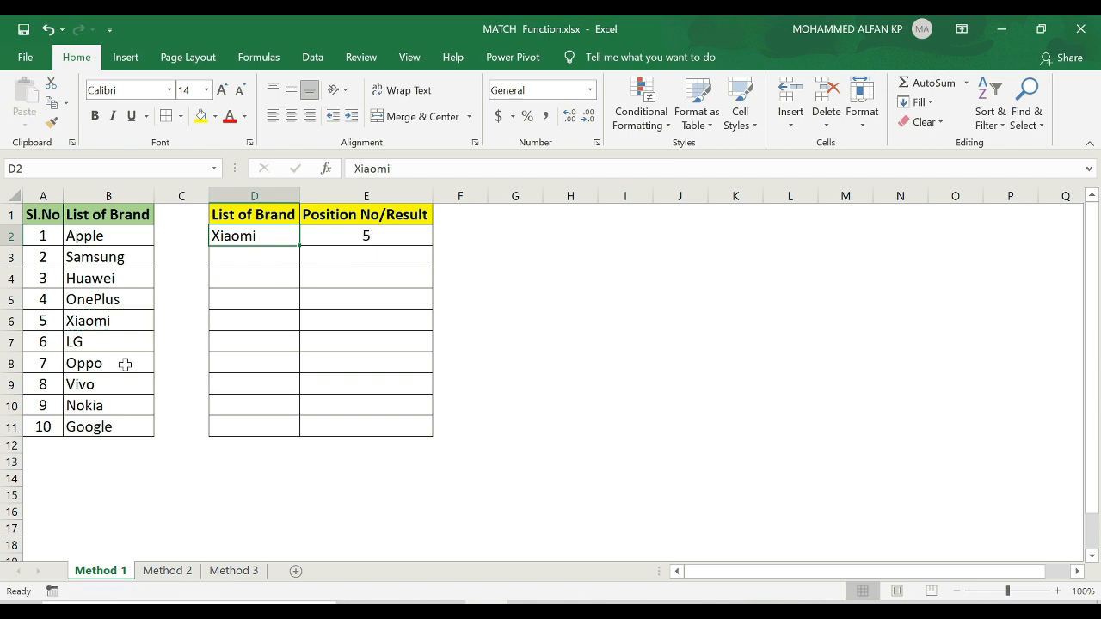
pyautogui.click(109, 362)
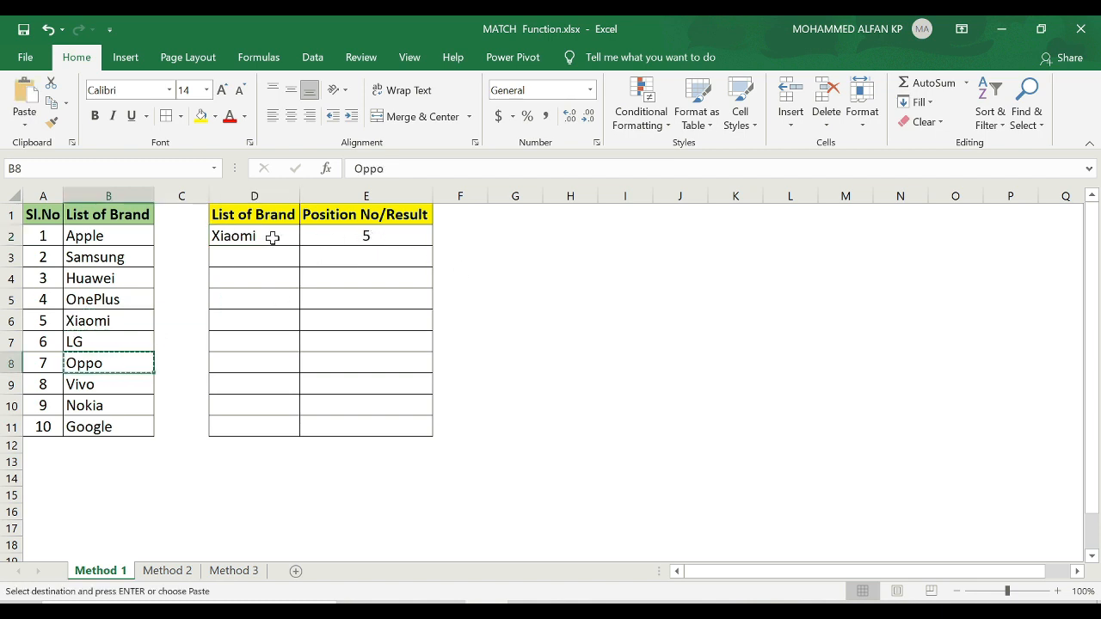
pyautogui.click(254, 236)
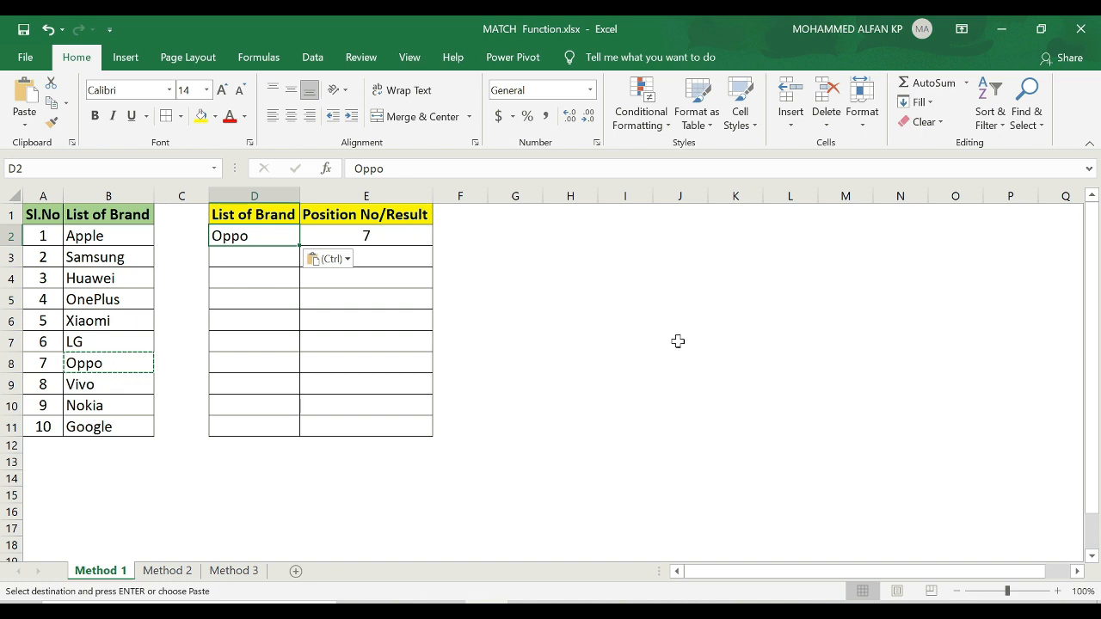
pyautogui.press('Escape')
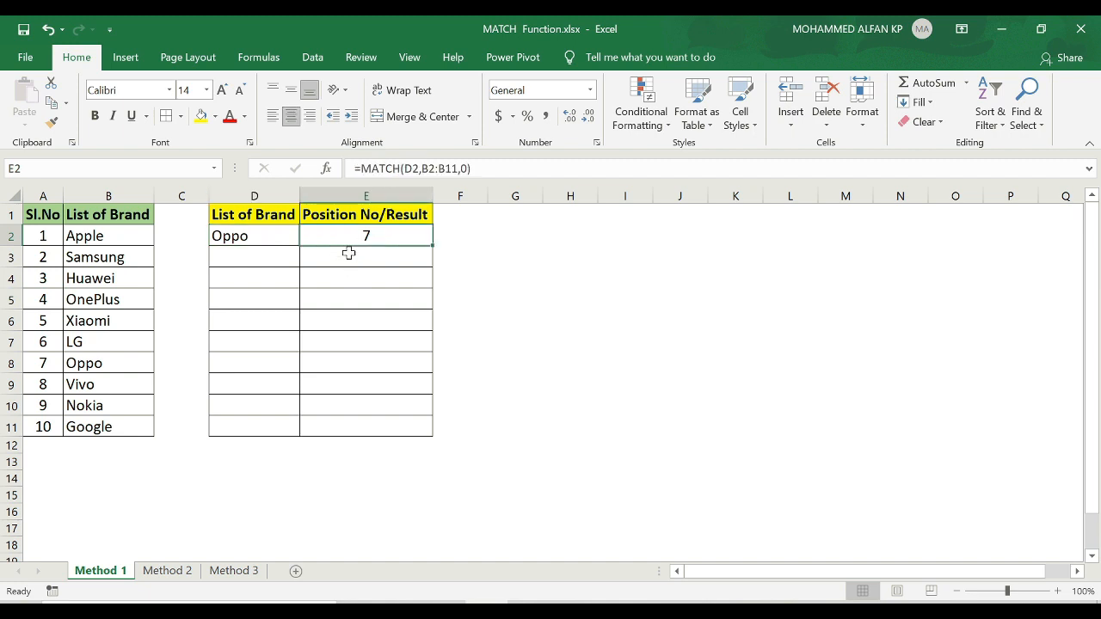
pyautogui.click(167, 571)
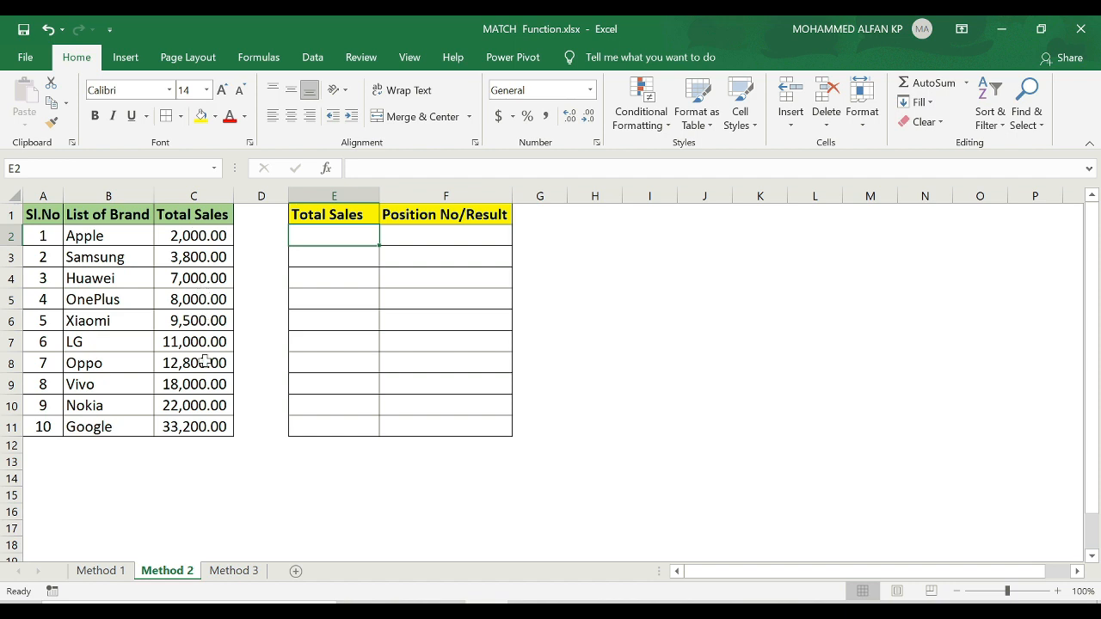
# Step: On Method 2, enter the exact-match formula =MATCH(E2,C2:C11,0) in F2
pyautogui.click(445, 234)
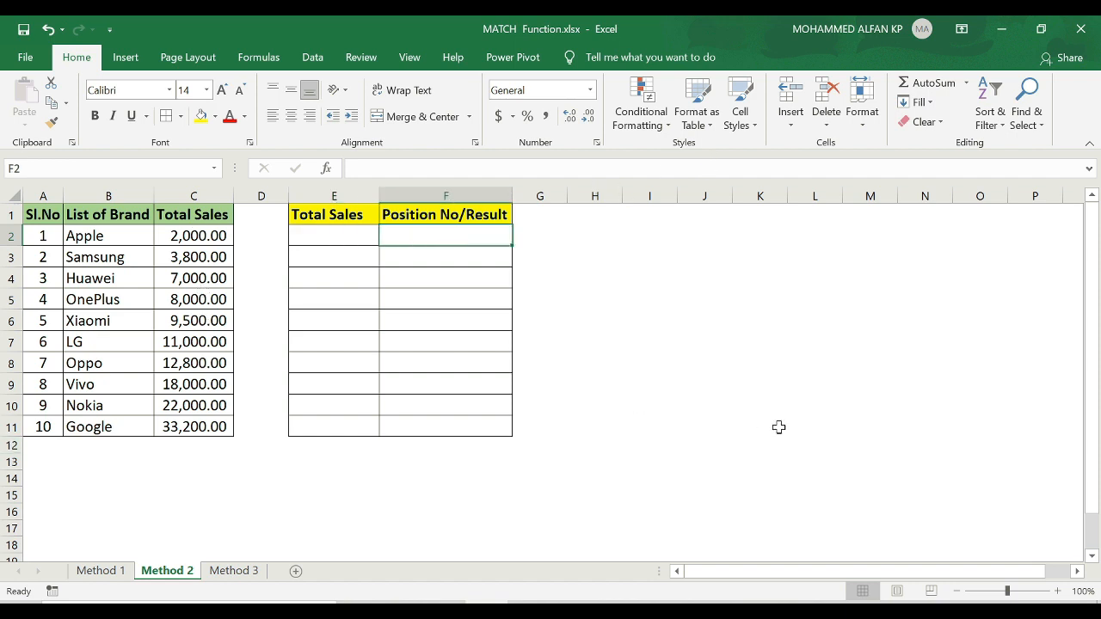
pyautogui.write('=matc')
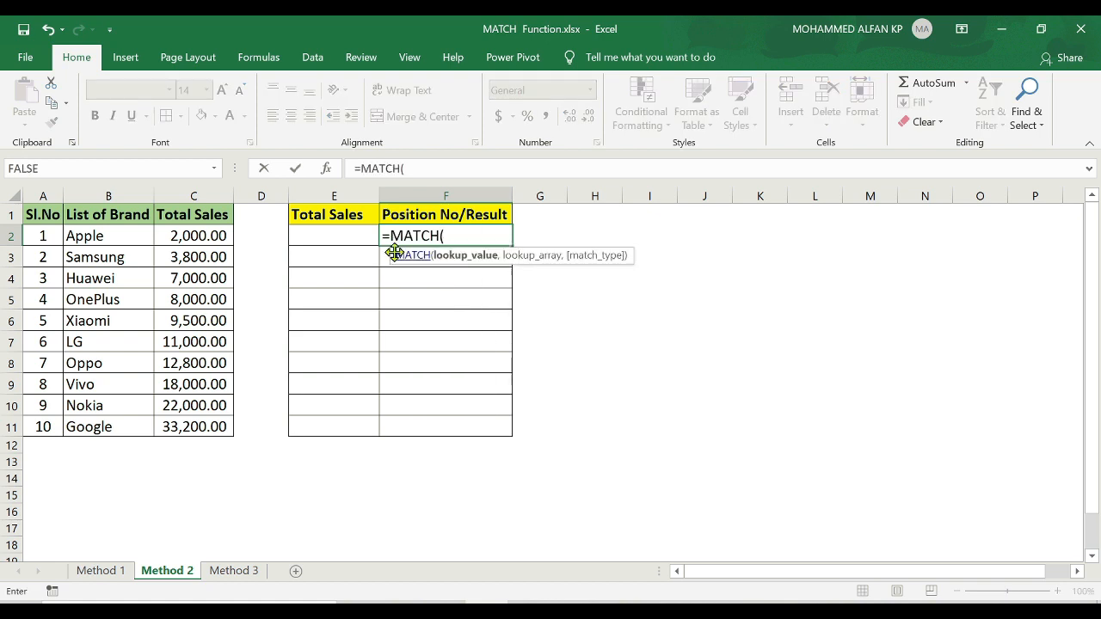
pyautogui.click(334, 235)
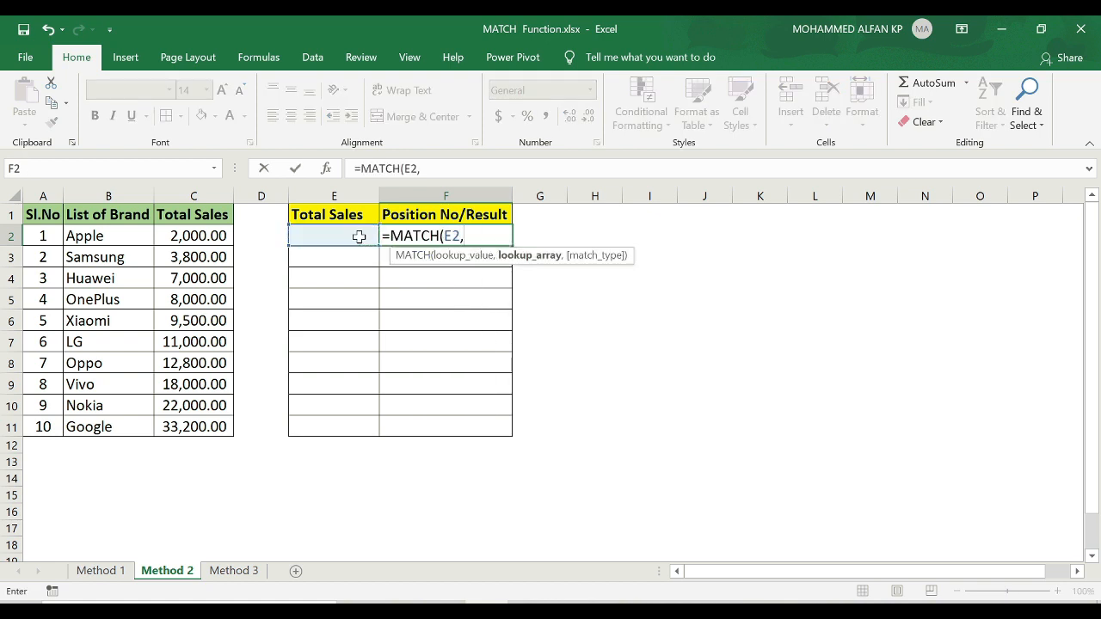
pyautogui.moveTo(186, 241)
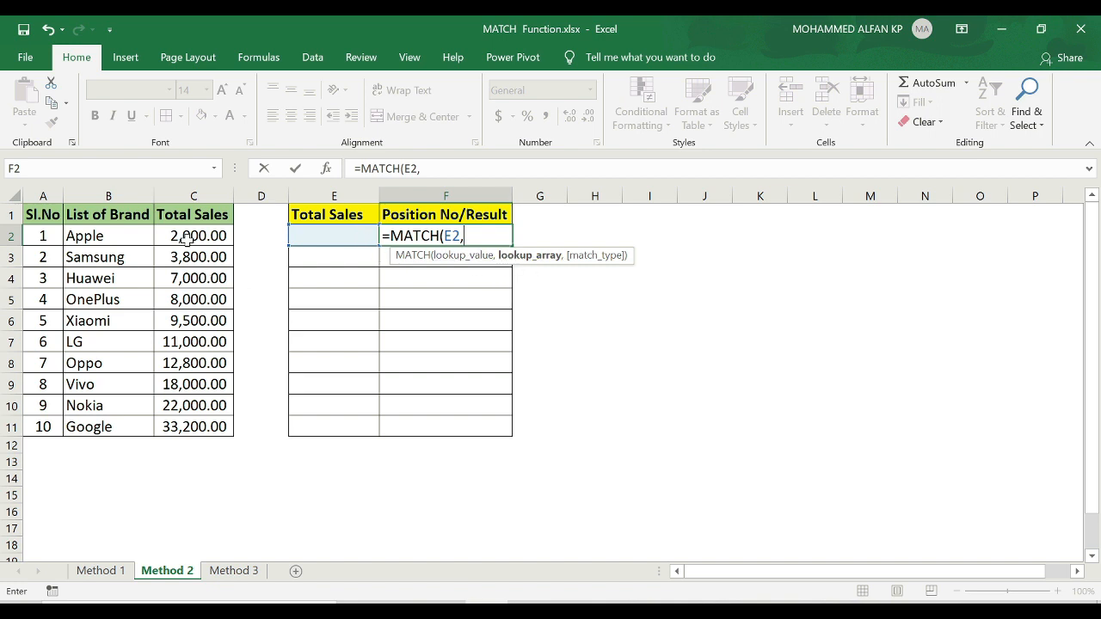
pyautogui.moveTo(192, 234); pyautogui.dragTo(193, 426)
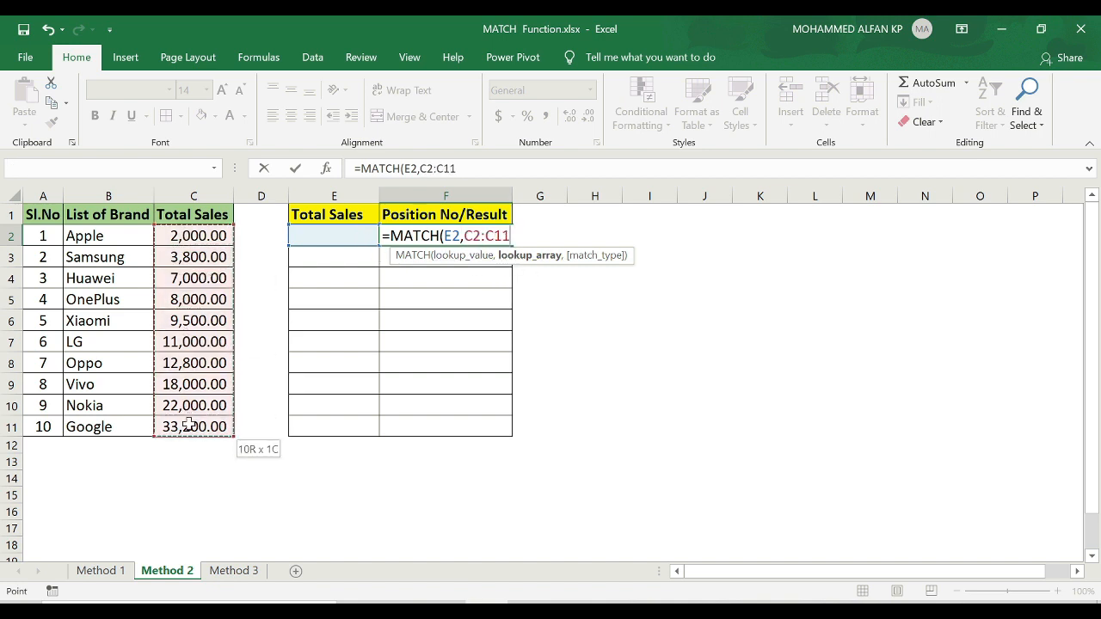
pyautogui.write(',0')
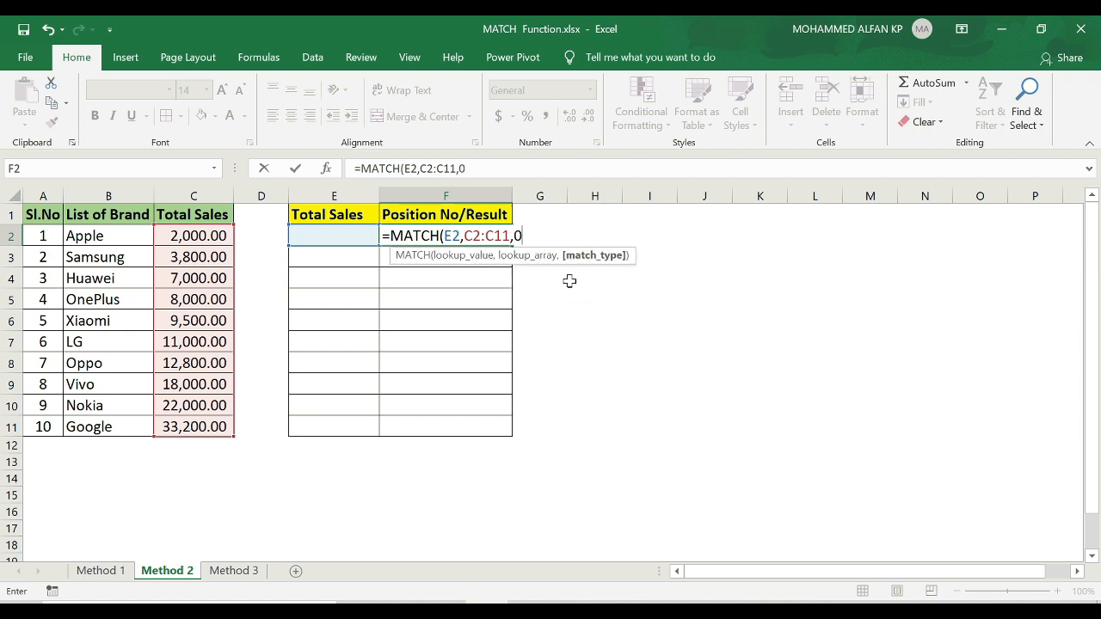
pyautogui.write(')')
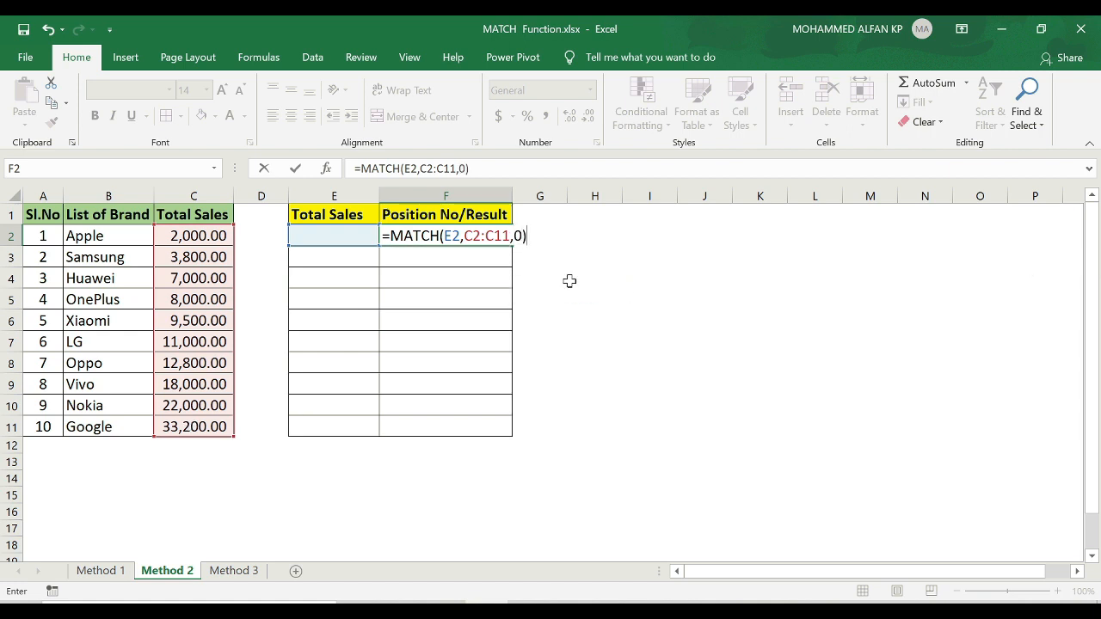
pyautogui.press('Return')
pyautogui.write('3')
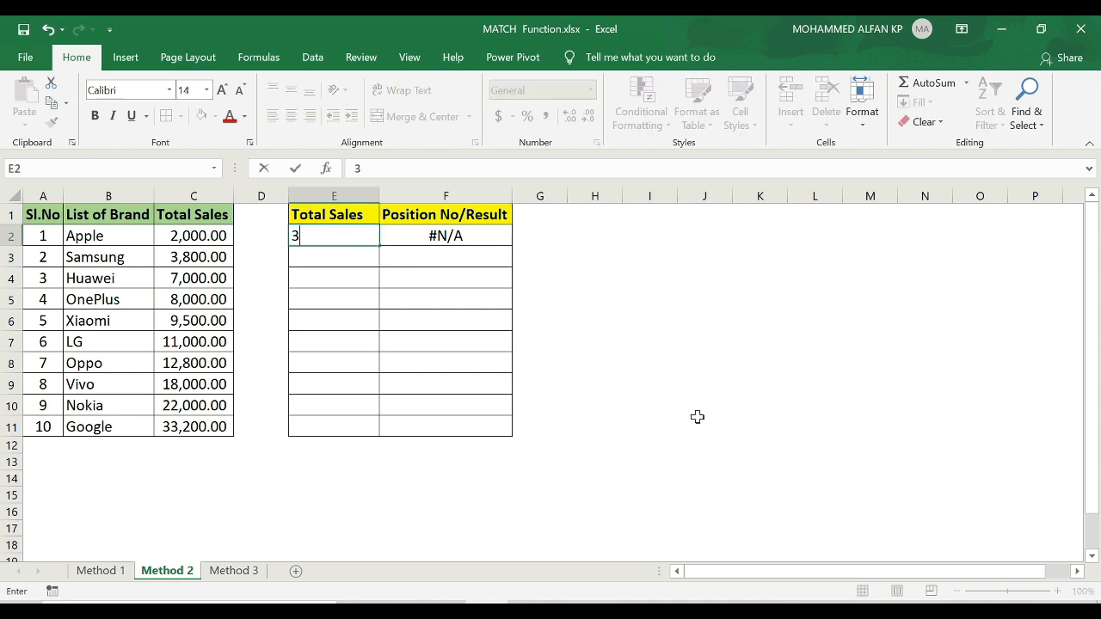
# Step: Test sales lookup values in E2, such as 22000, and check F2's position
pyautogui.write('800')
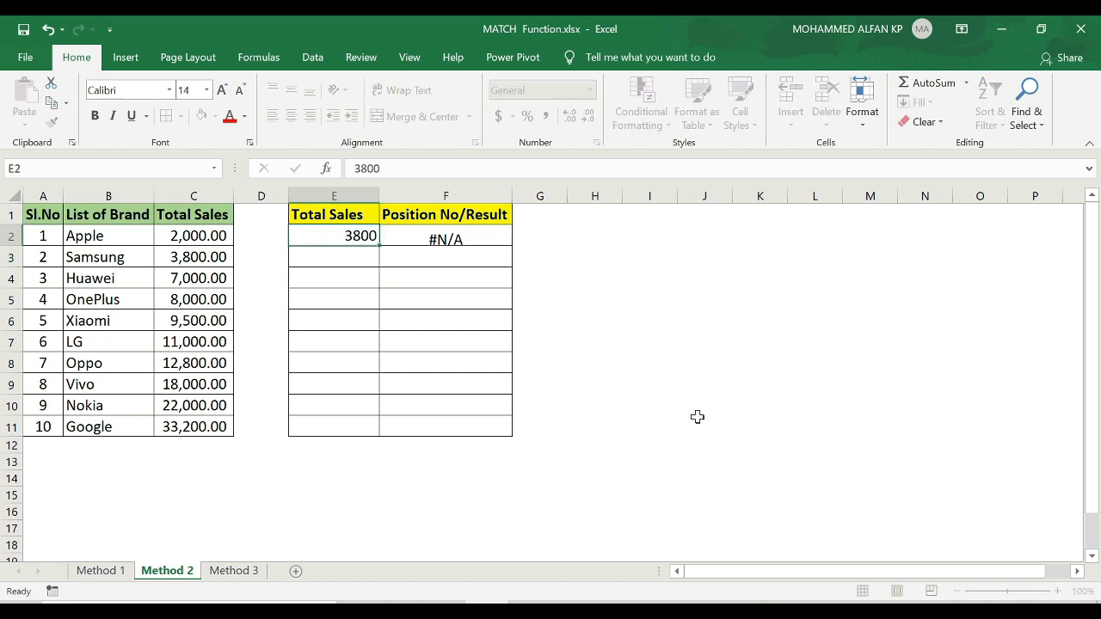
pyautogui.click(445, 236)
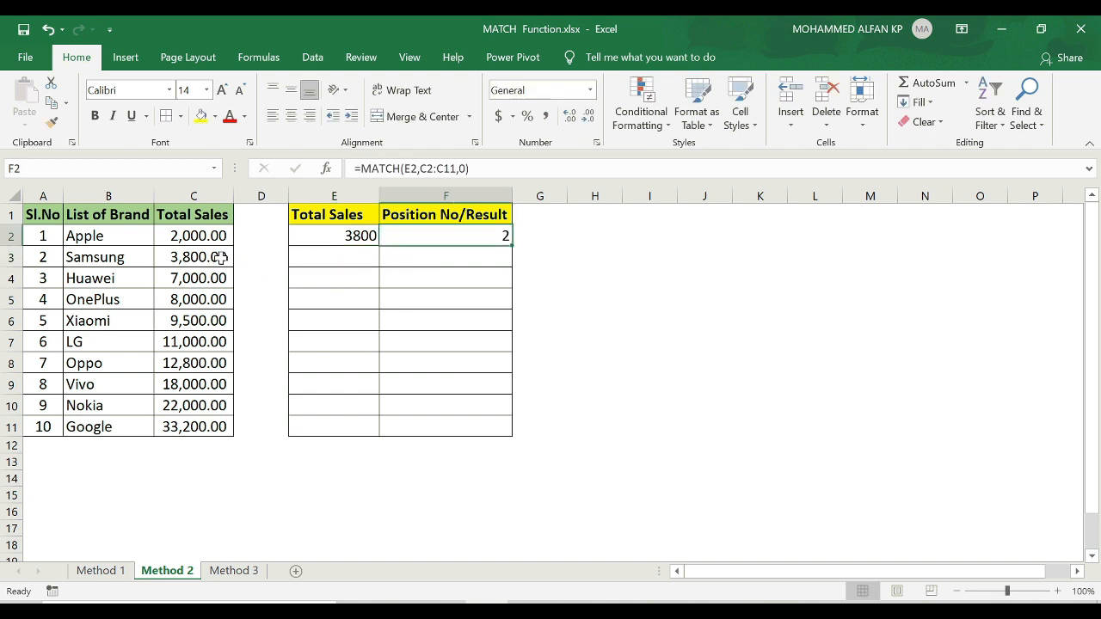
pyautogui.click(193, 256)
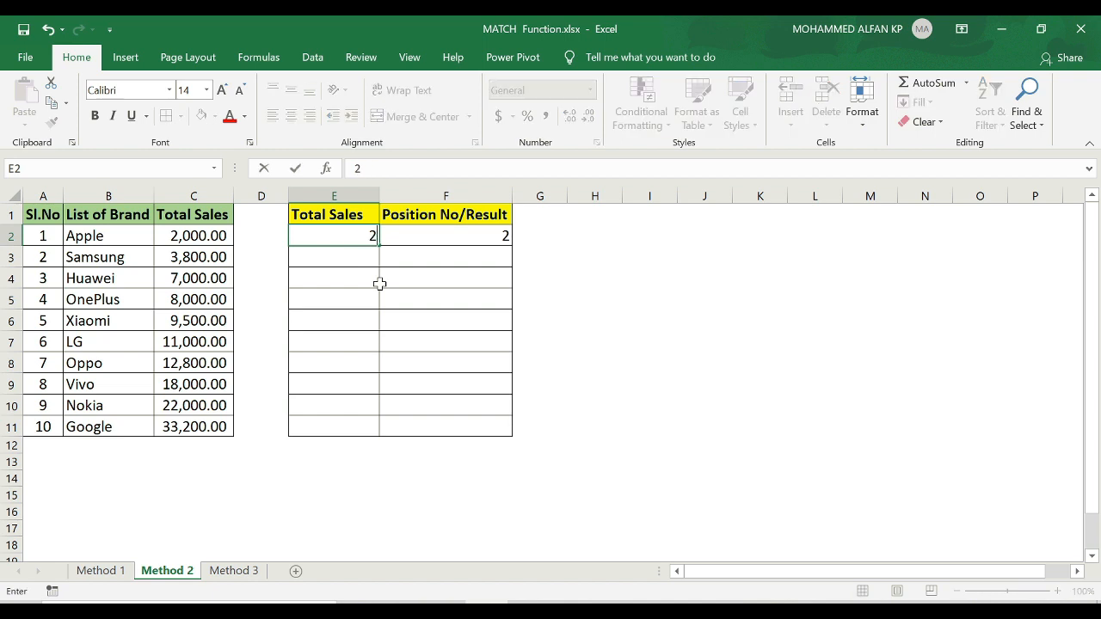
pyautogui.write('22000')
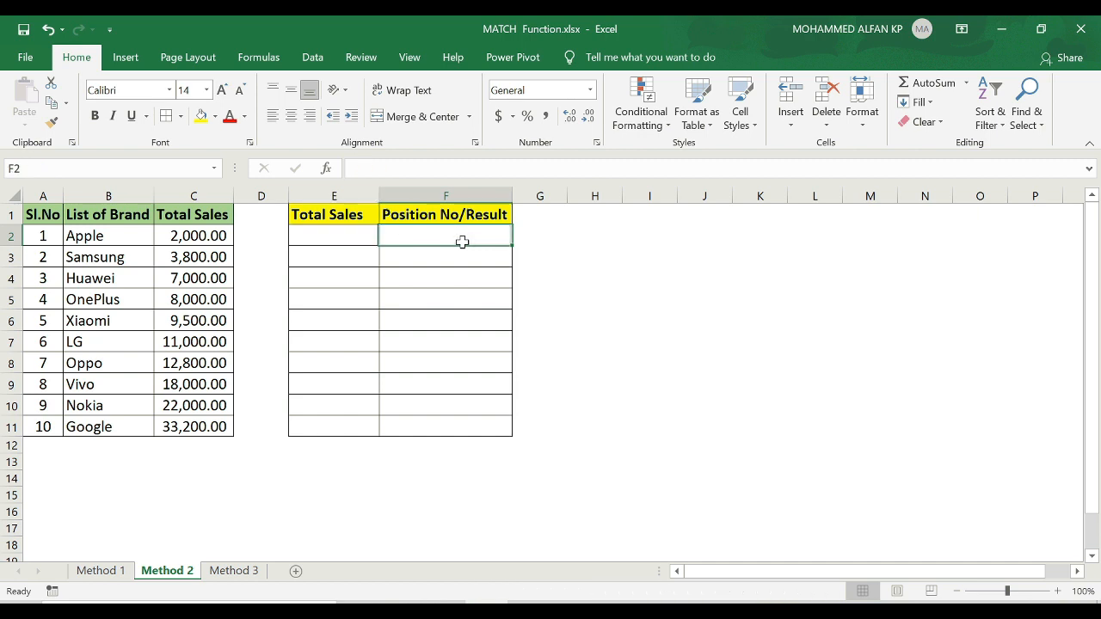
# Step: Enter =MATCH(E2,C2:C11,1) in F2, test 6500, and select E2 for a new amount
pyautogui.write('=mat')
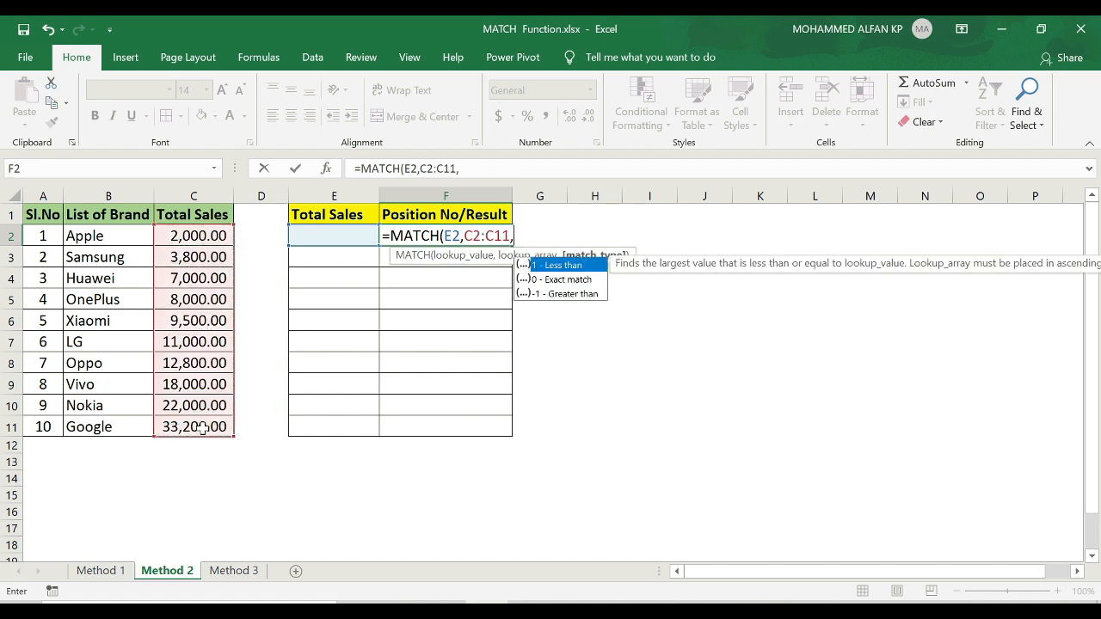
pyautogui.moveTo(575, 279)
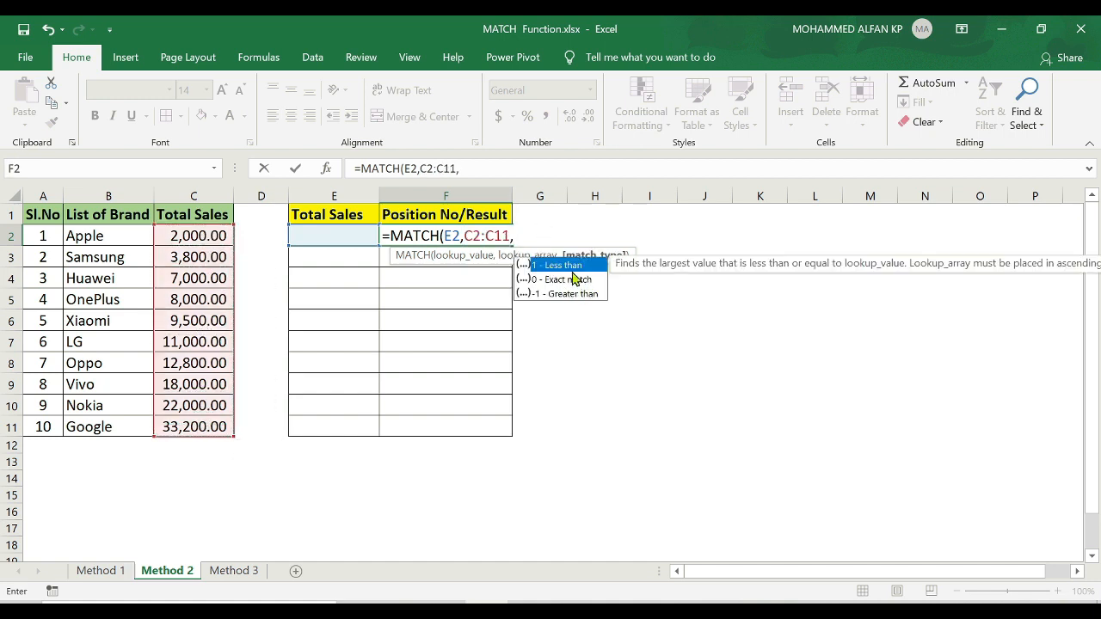
pyautogui.moveTo(542, 274)
pyautogui.write('1)')
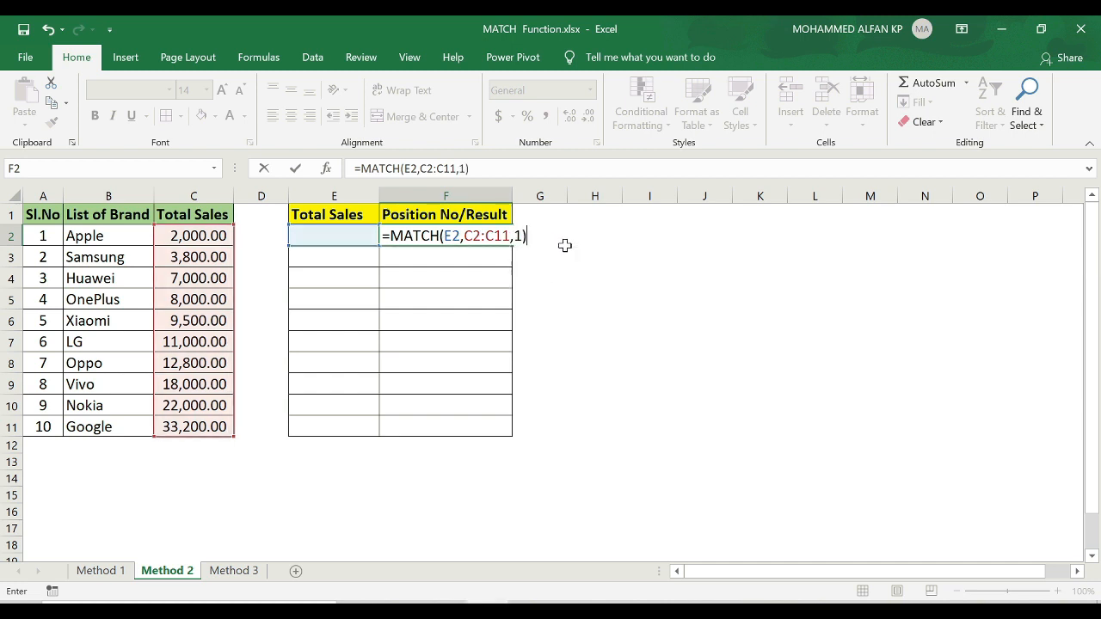
pyautogui.press('Return')
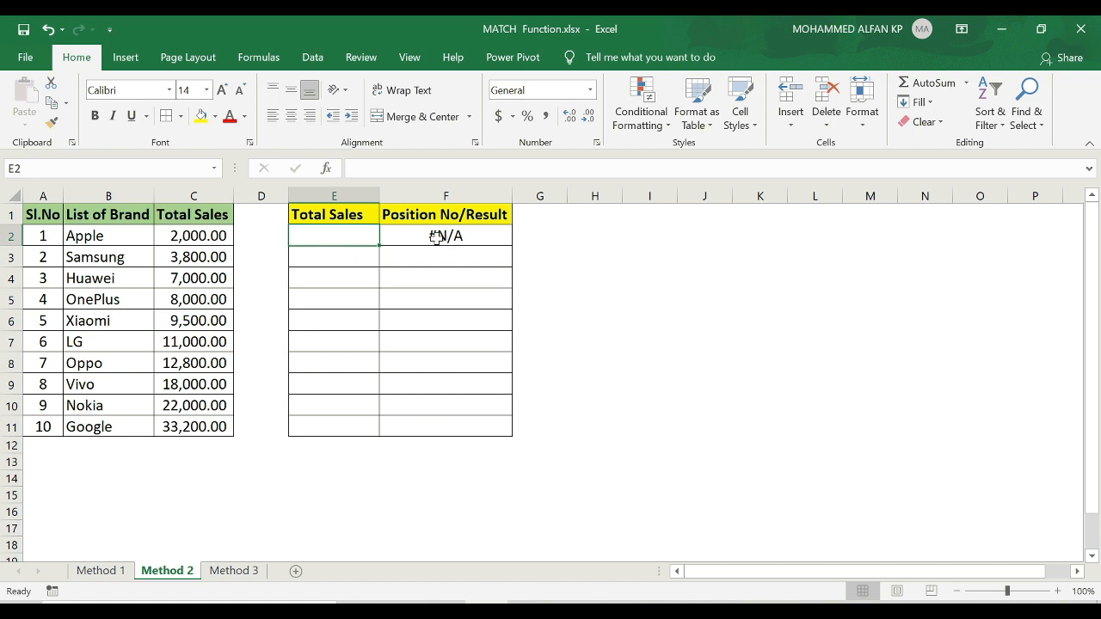
pyautogui.moveTo(383, 281)
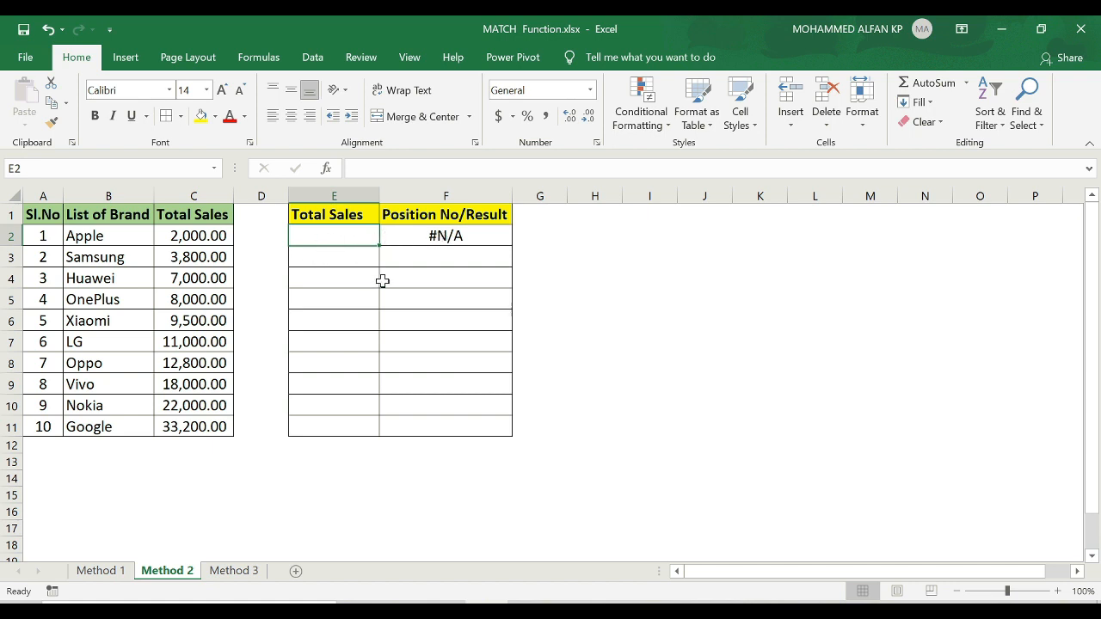
pyautogui.write('6500')
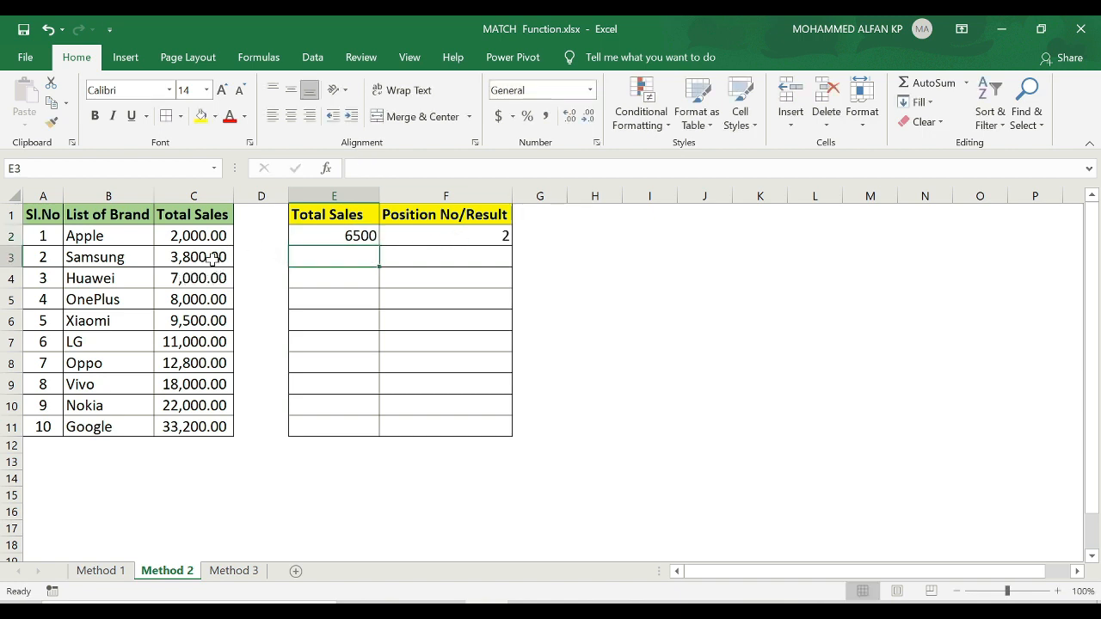
pyautogui.click(334, 235)
pyautogui.write('10000')
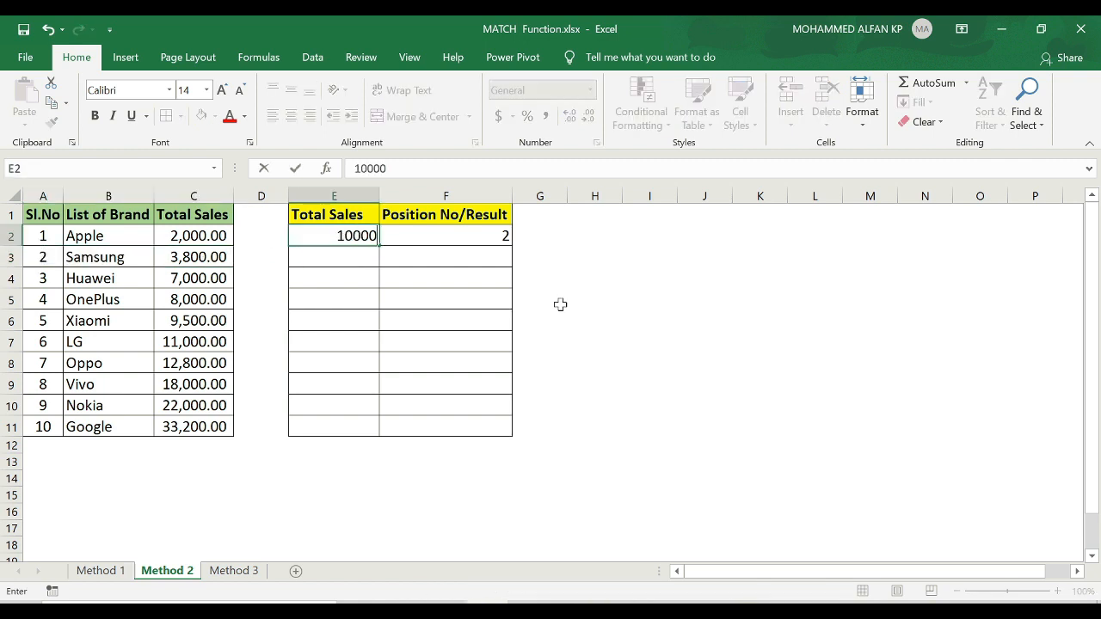
pyautogui.moveTo(204, 413)
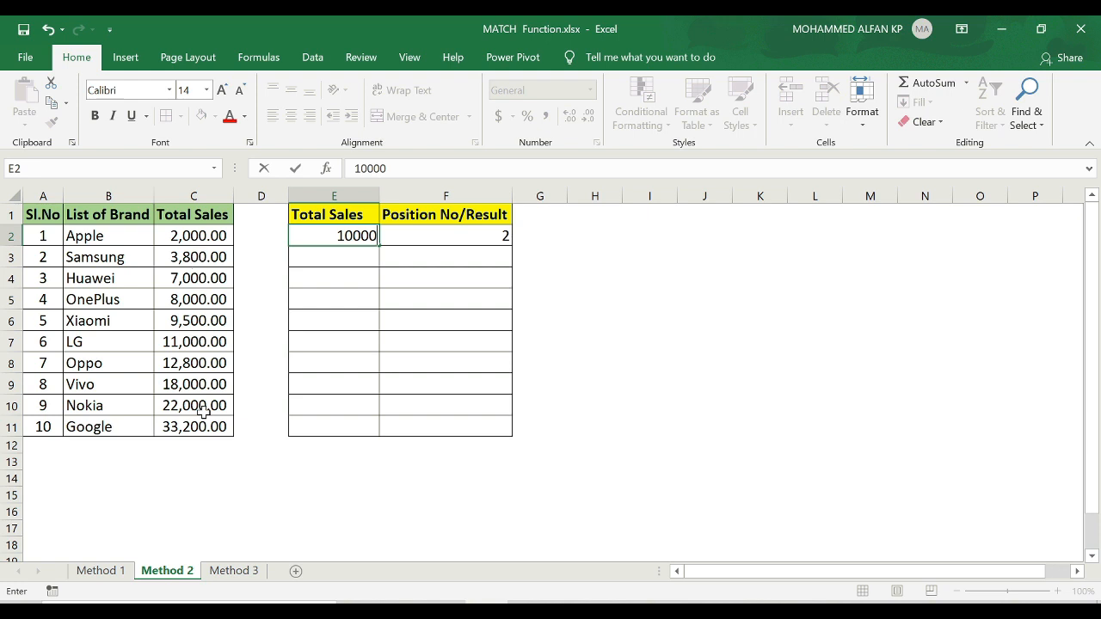
pyautogui.moveTo(181, 310)
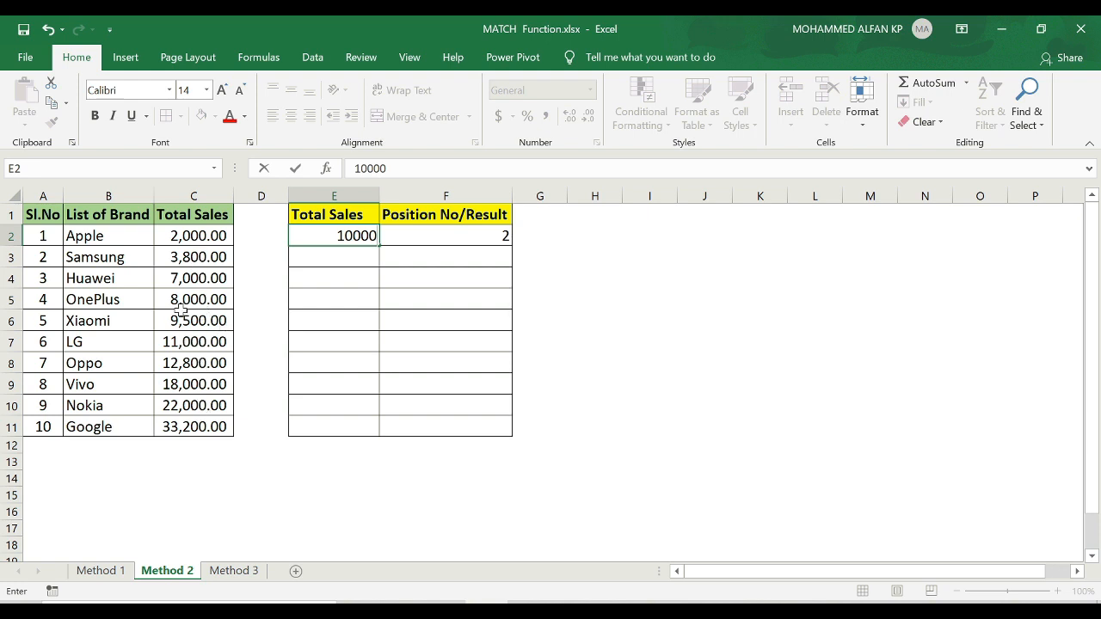
pyautogui.moveTo(47, 323)
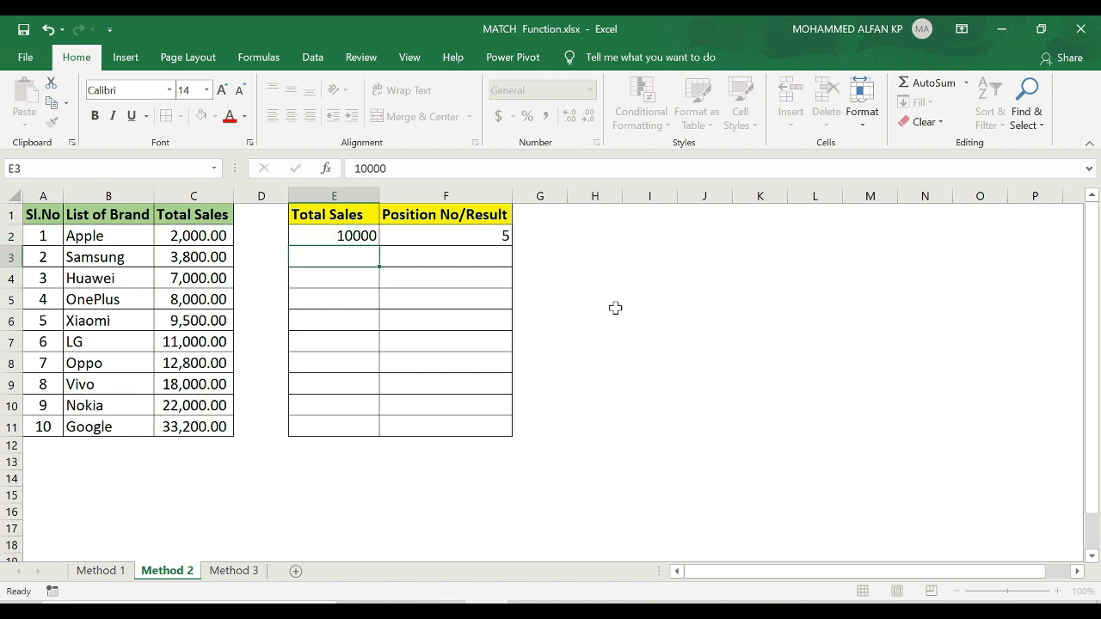
pyautogui.click(446, 235)
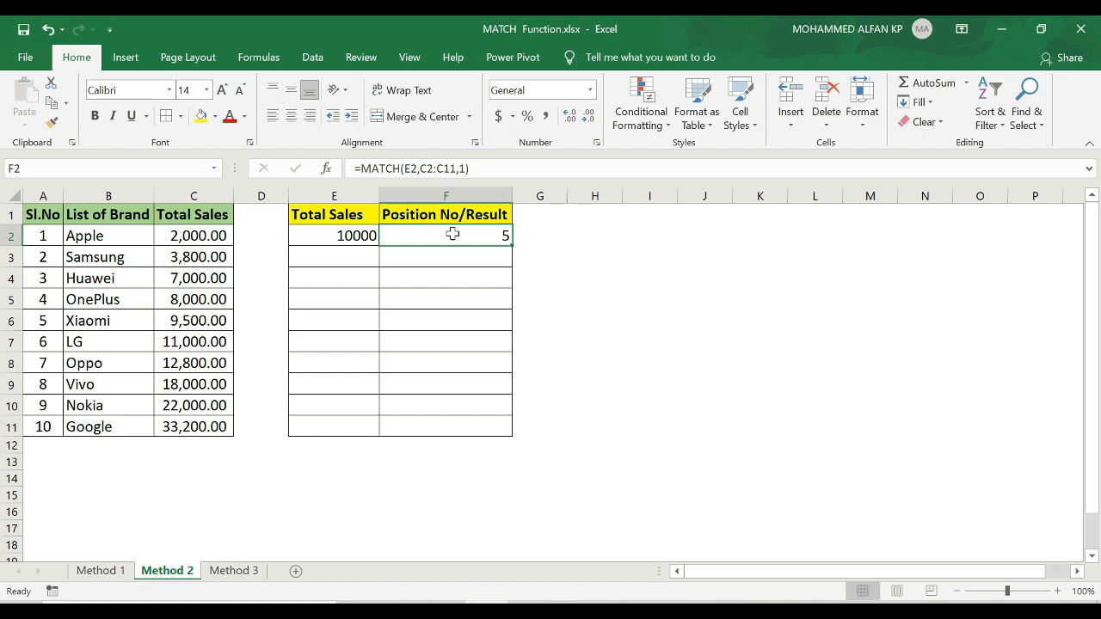
pyautogui.moveTo(206, 255)
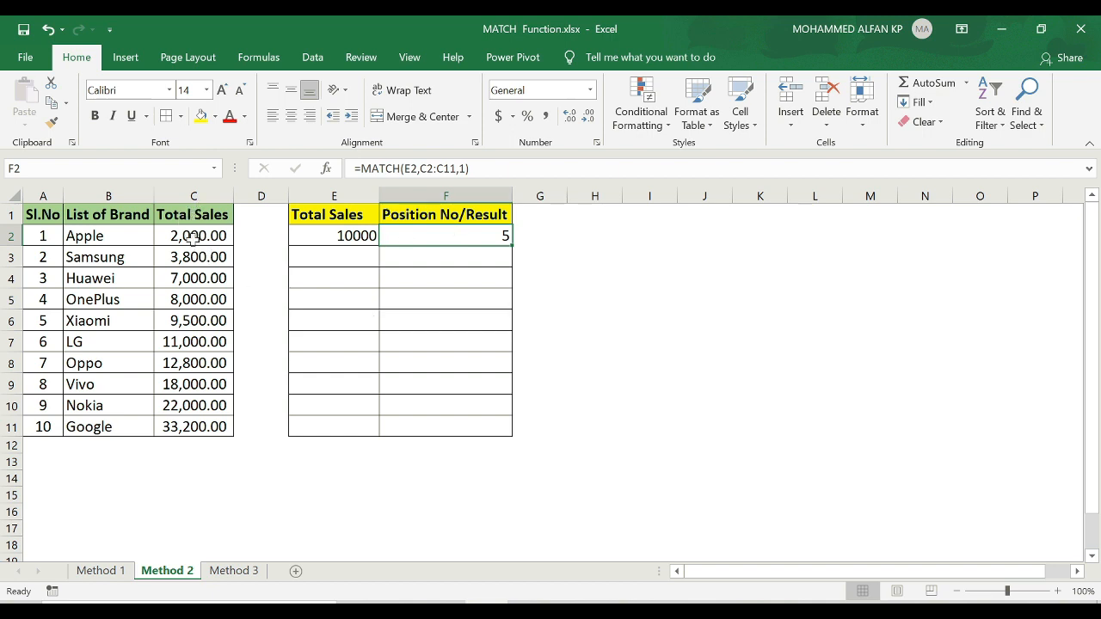
pyautogui.click(192, 235)
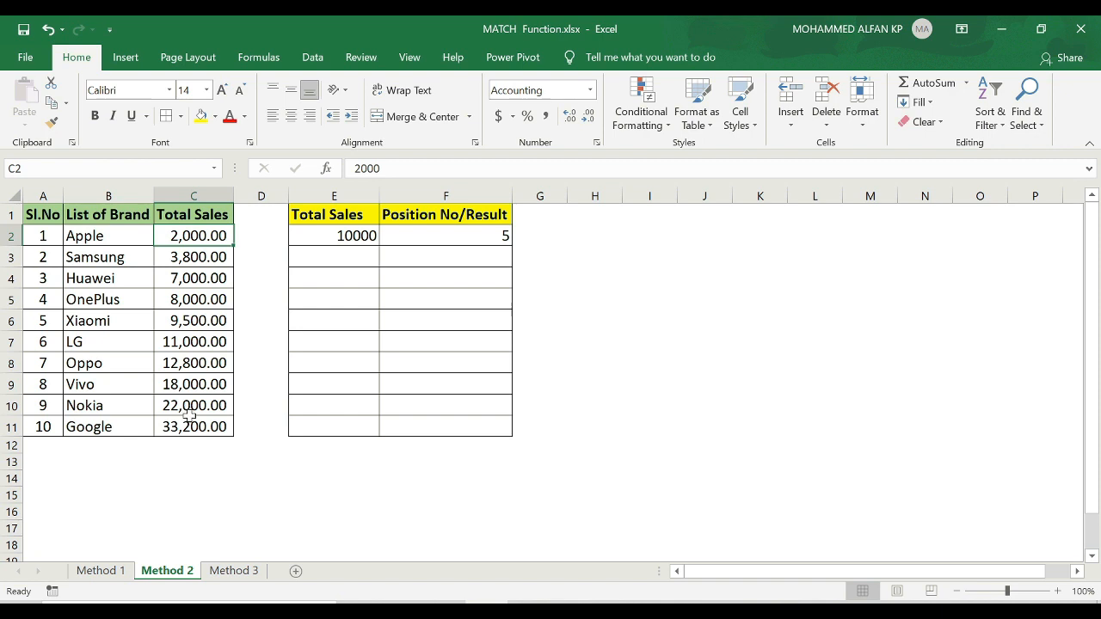
pyautogui.moveTo(316, 286)
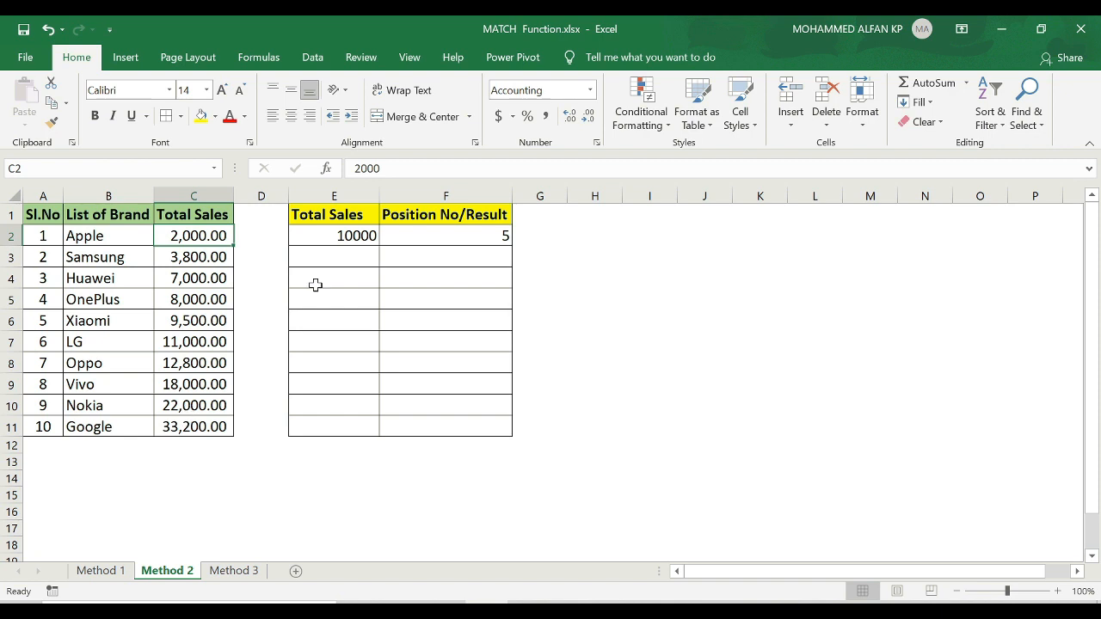
# Step: On Method 3, enter =MATCH(E2,C2:C11,-1) in F2 with test values, then return to Method 1
pyautogui.click(233, 570)
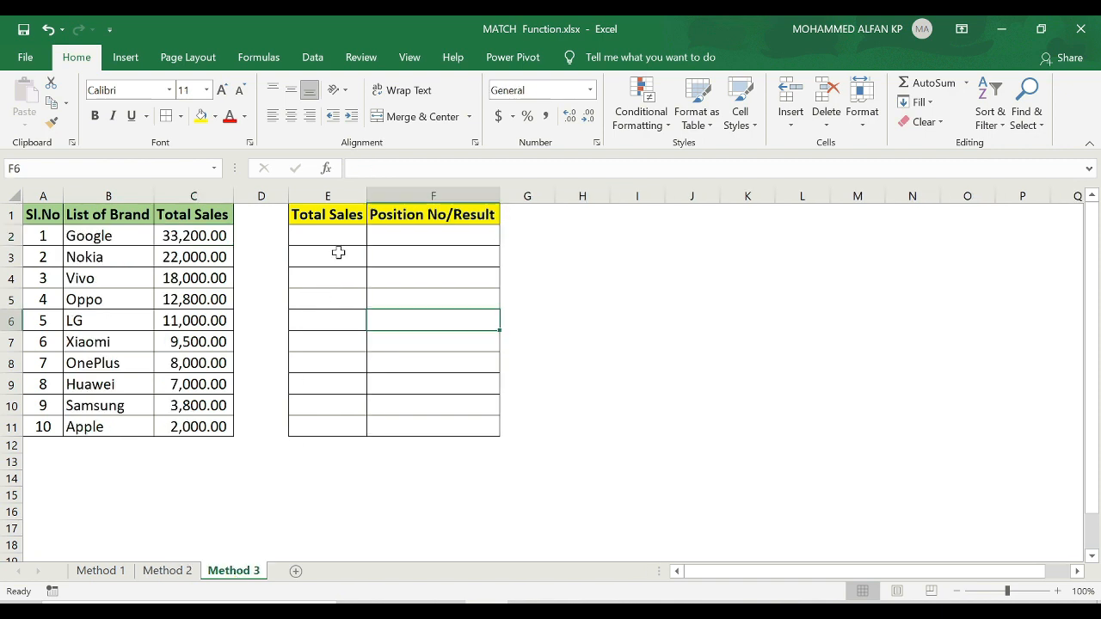
pyautogui.click(327, 235)
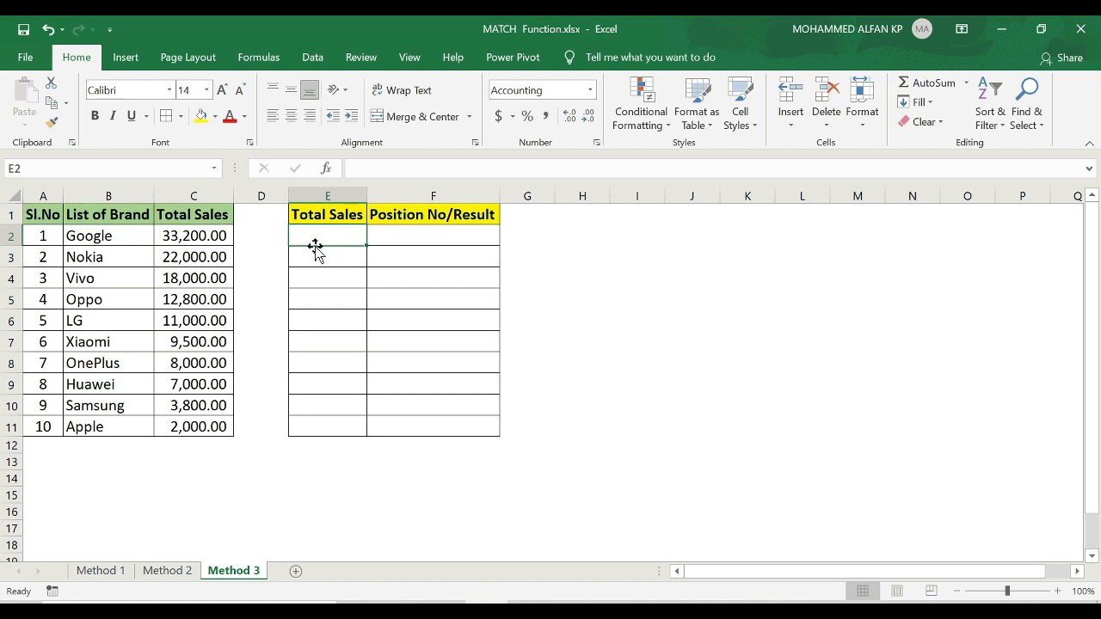
pyautogui.write('100000.00')
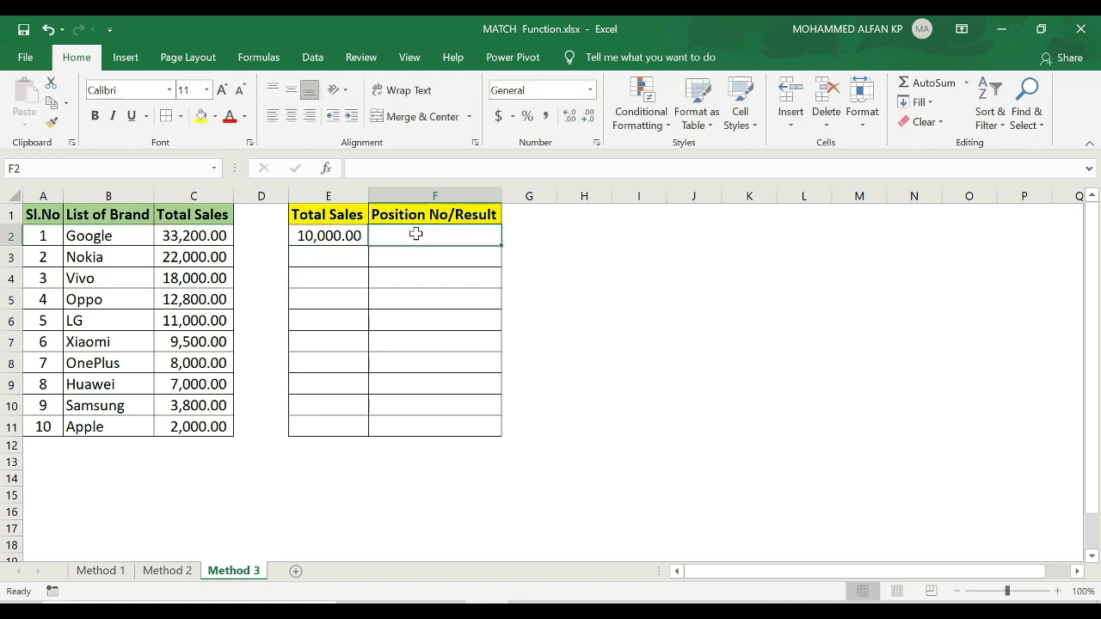
pyautogui.write('=mat')
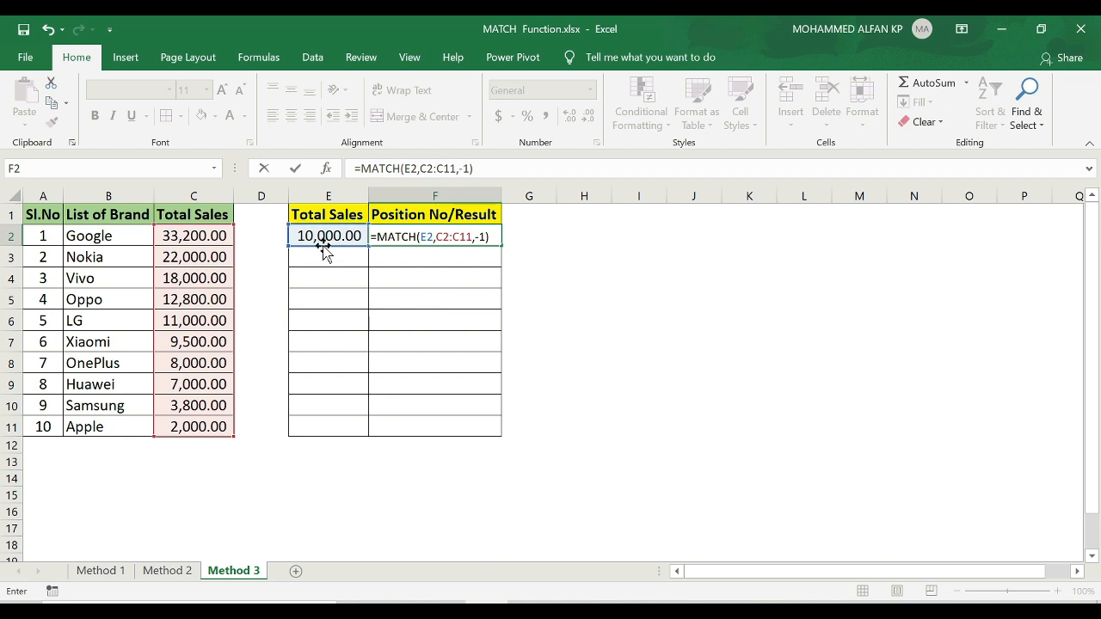
pyautogui.moveTo(352, 252)
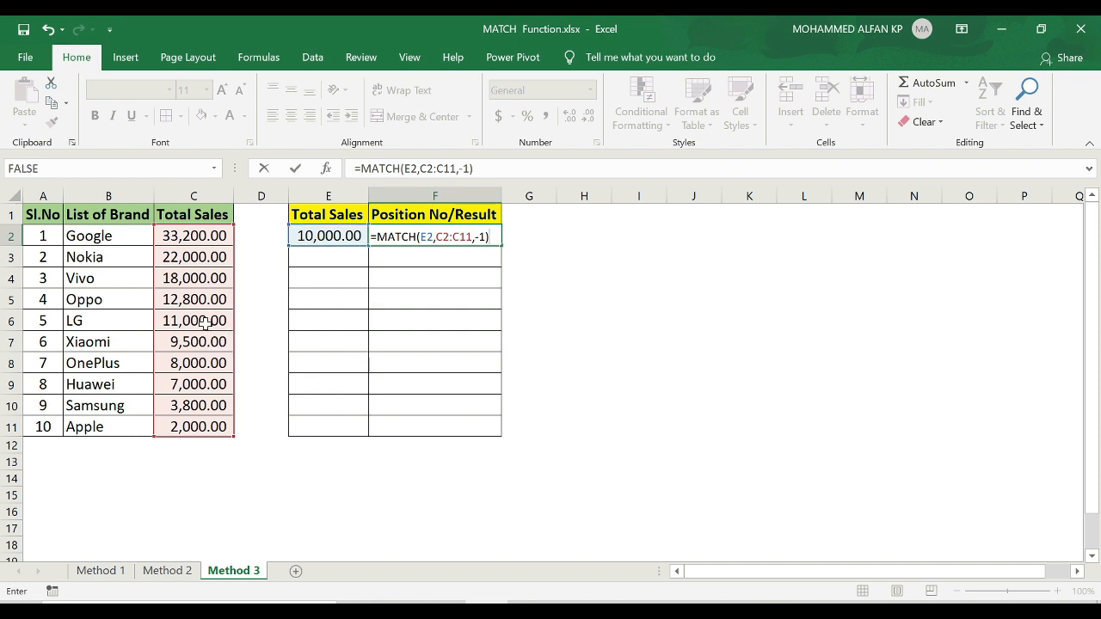
pyautogui.moveTo(181, 362)
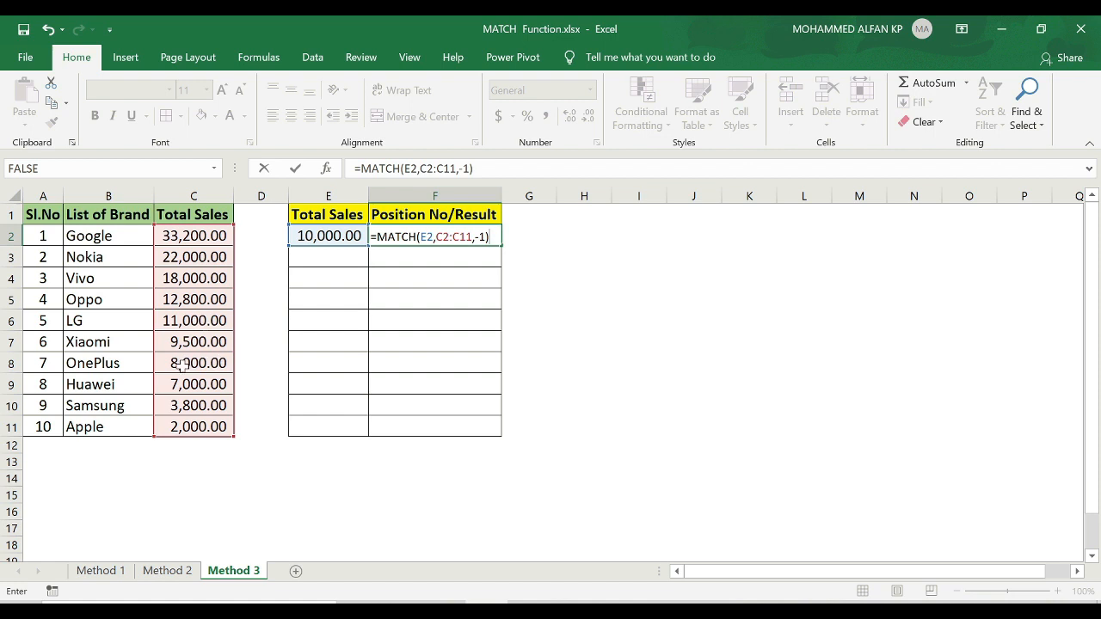
pyautogui.moveTo(183, 320)
pyautogui.write('1')
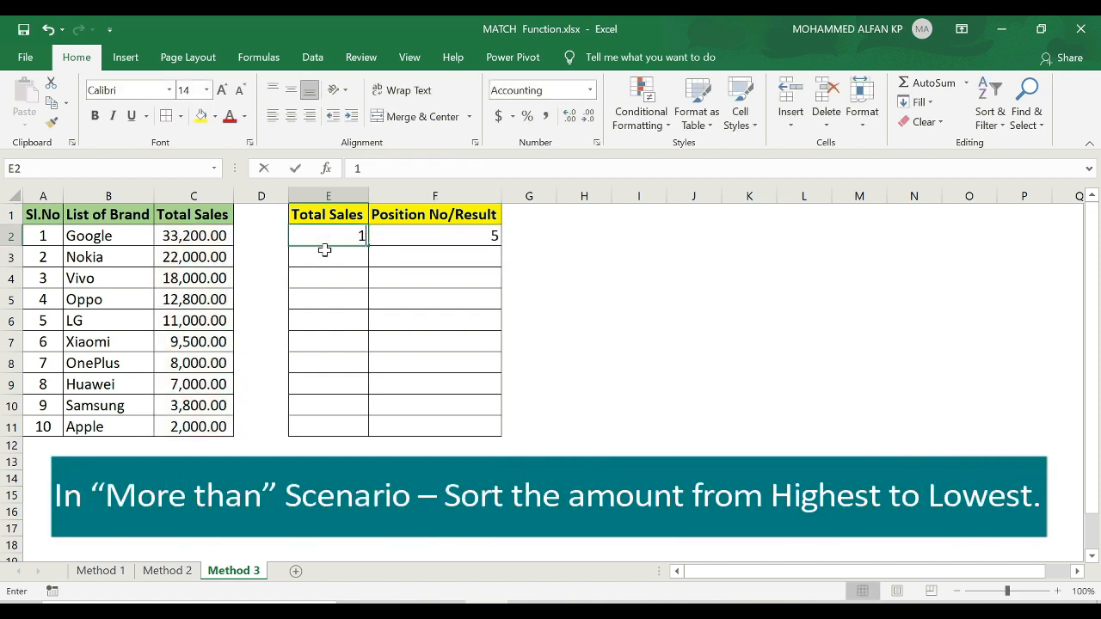
pyautogui.write('6000')
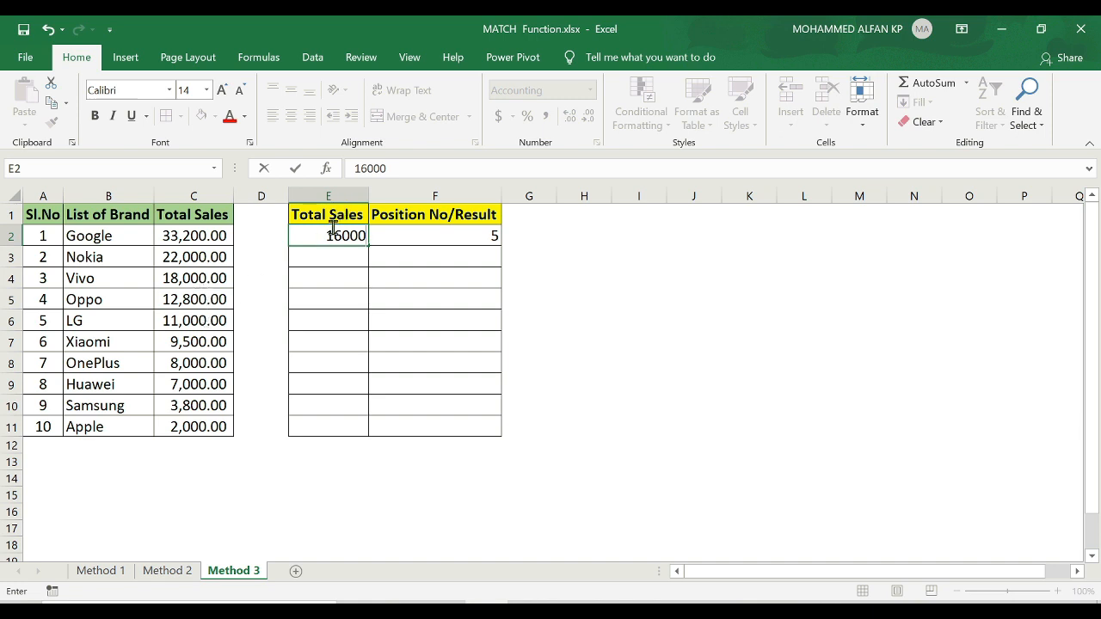
pyautogui.moveTo(57, 280)
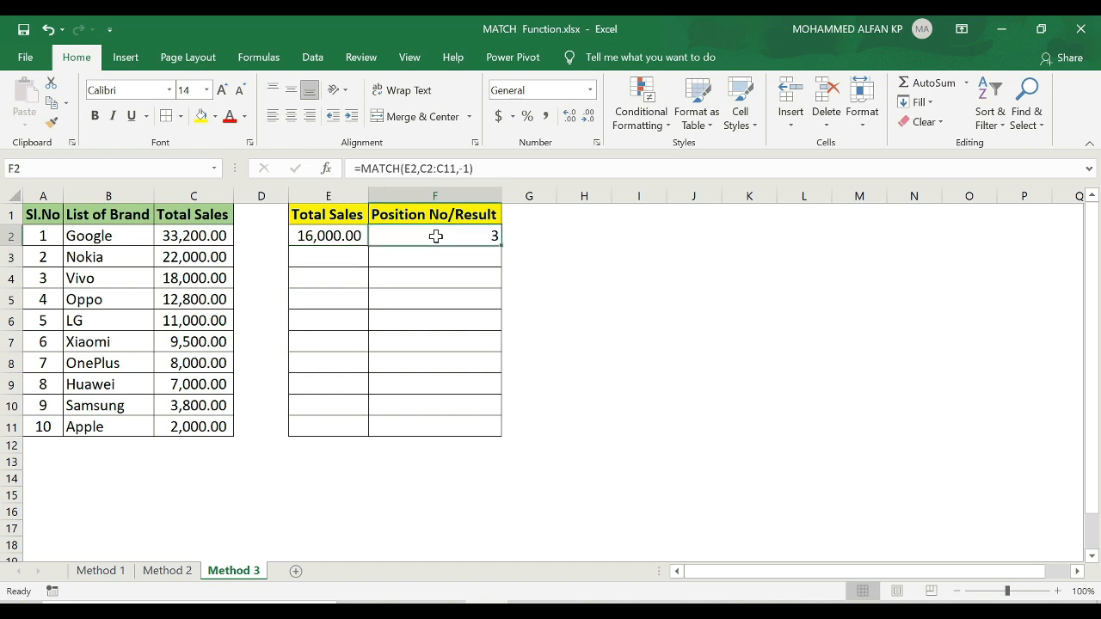
pyautogui.click(100, 570)
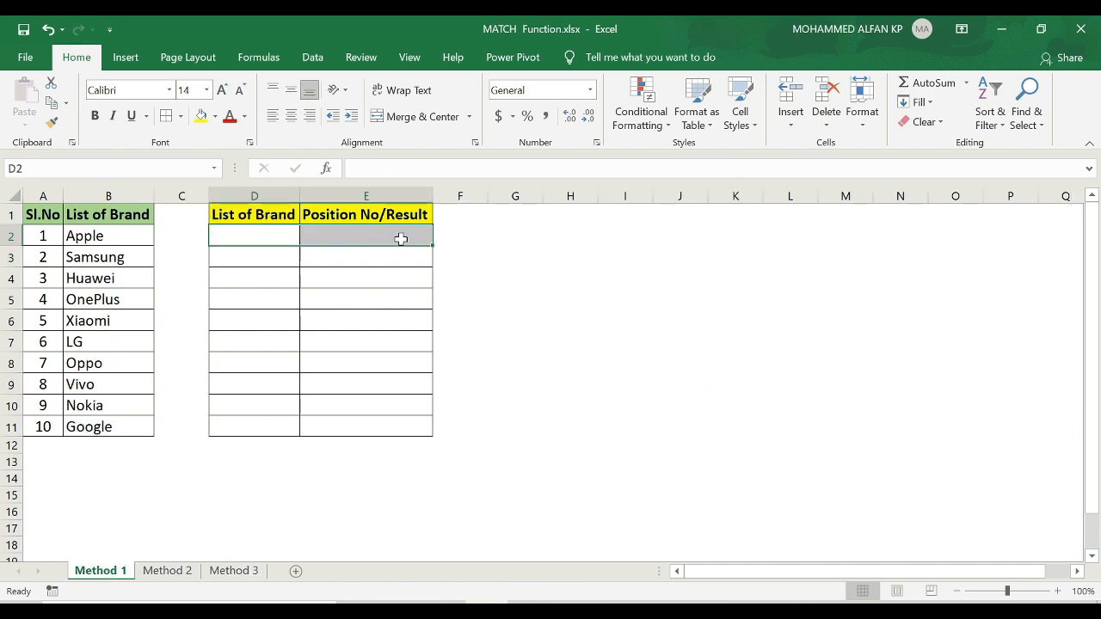
# Step: Enter =MATCH("Apple",B2:B11,0) in E2, returning position 1
pyautogui.write('=MATCH(')
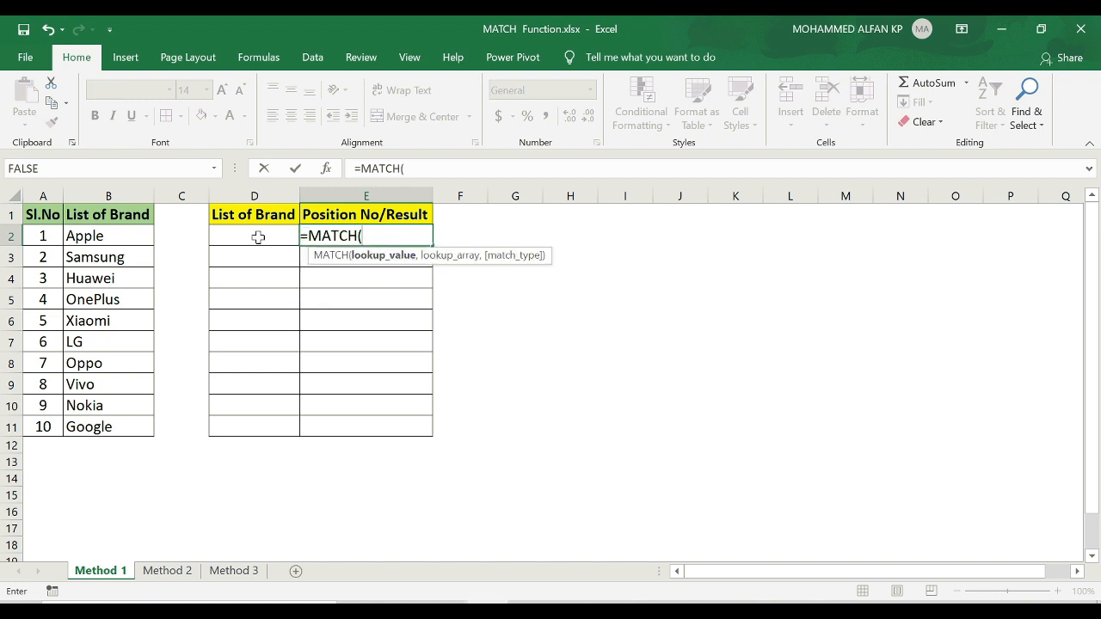
pyautogui.moveTo(519, 249)
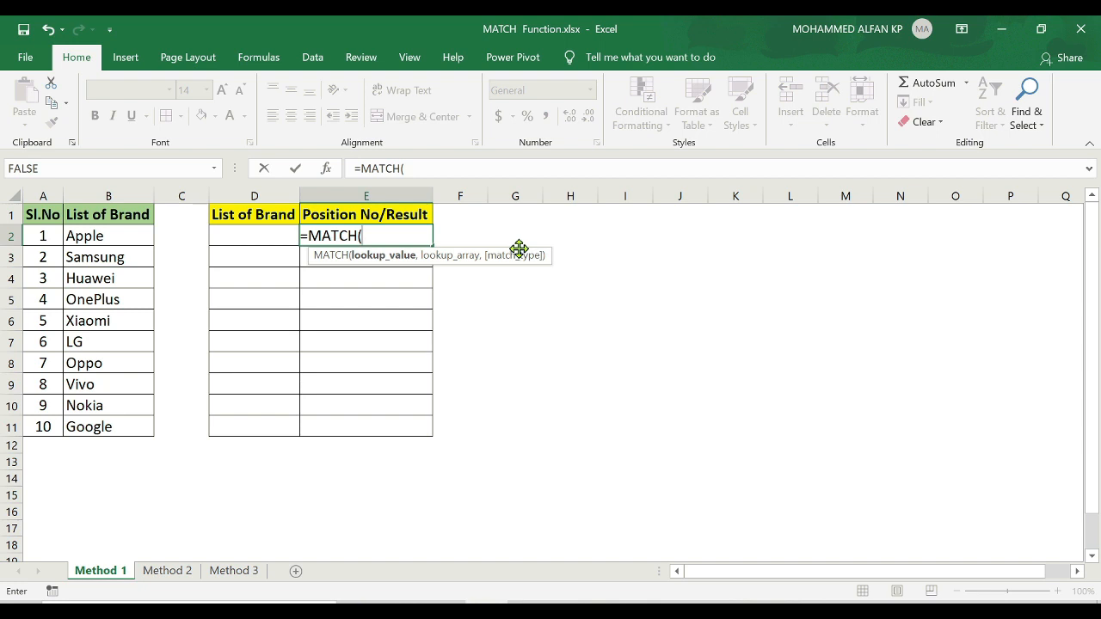
pyautogui.write('"Ap')
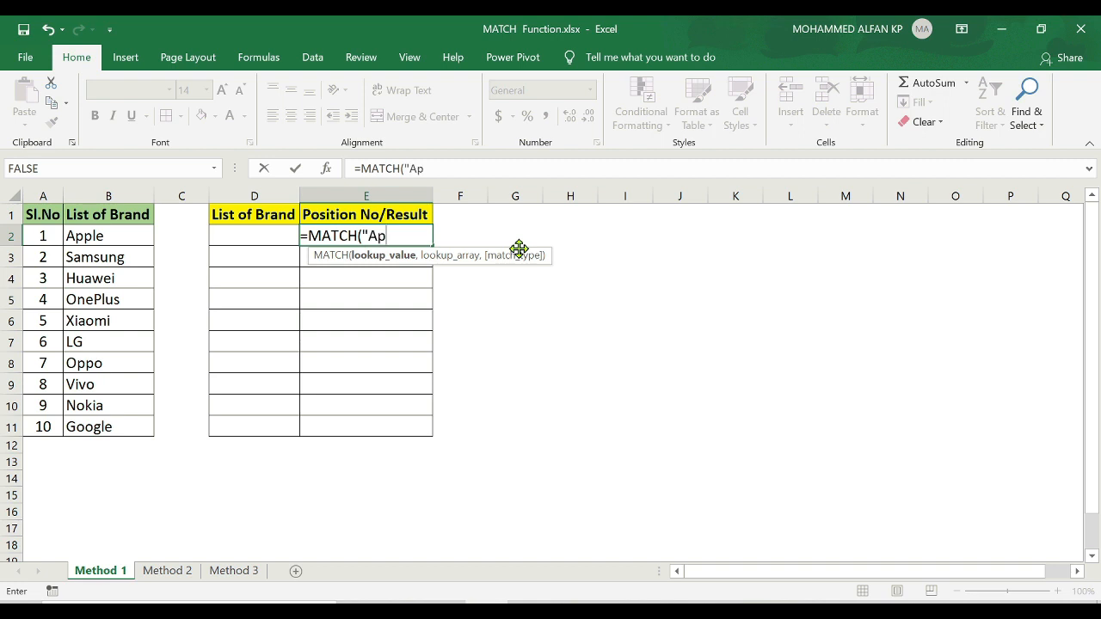
pyautogui.write('ple"')
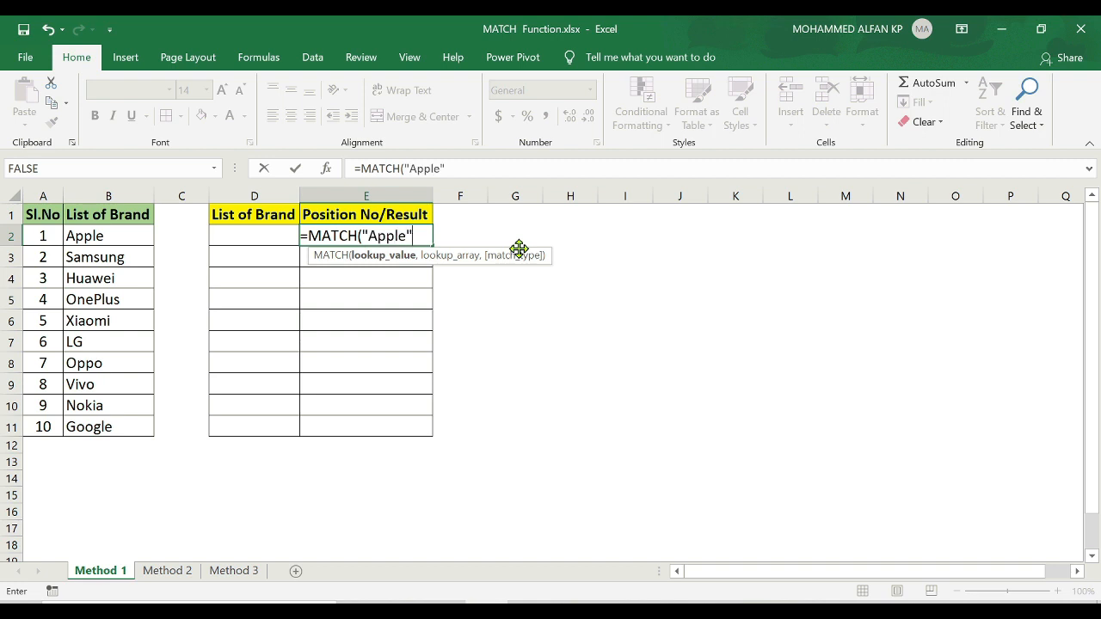
pyautogui.write(',B2:B11,0')
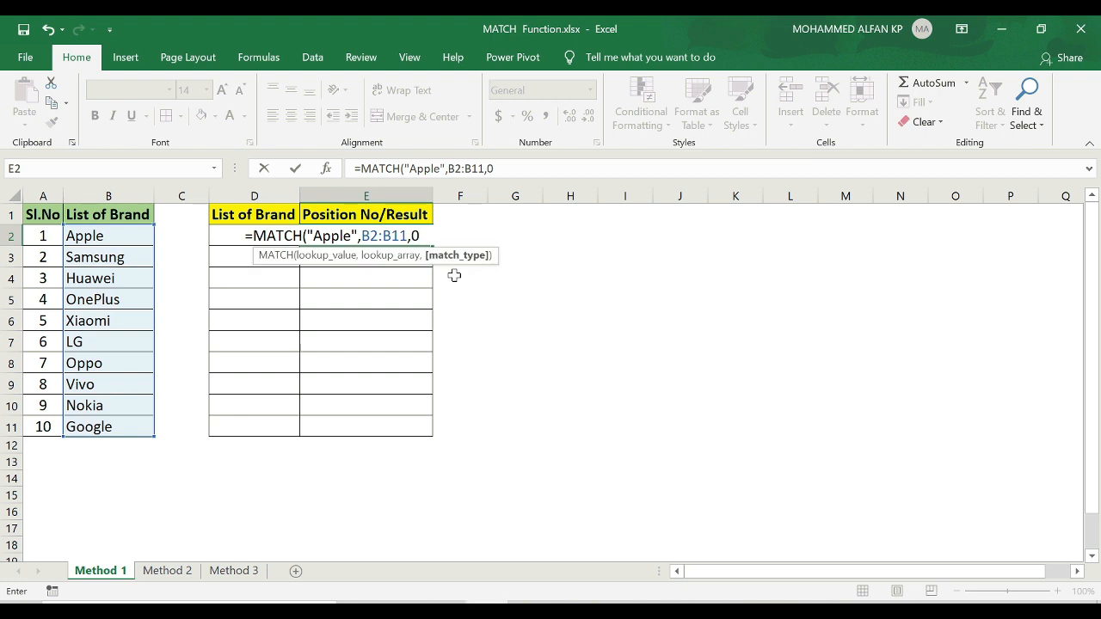
pyautogui.press('Return')
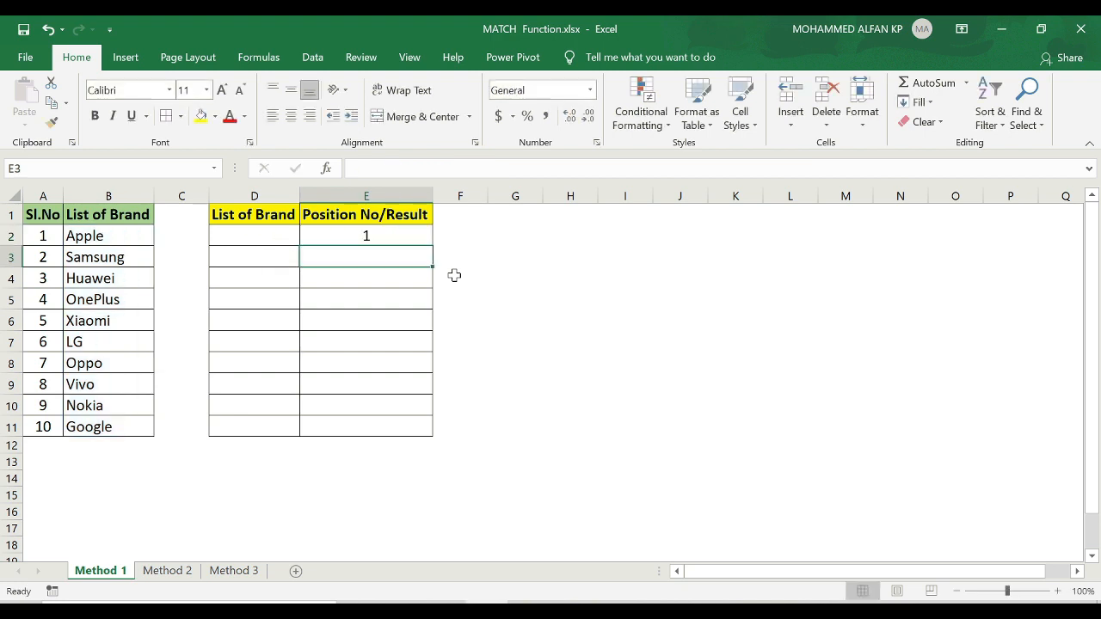
# Step: Change the typed lookup brand to "lg" so E2 returns 6
pyautogui.click(366, 235)
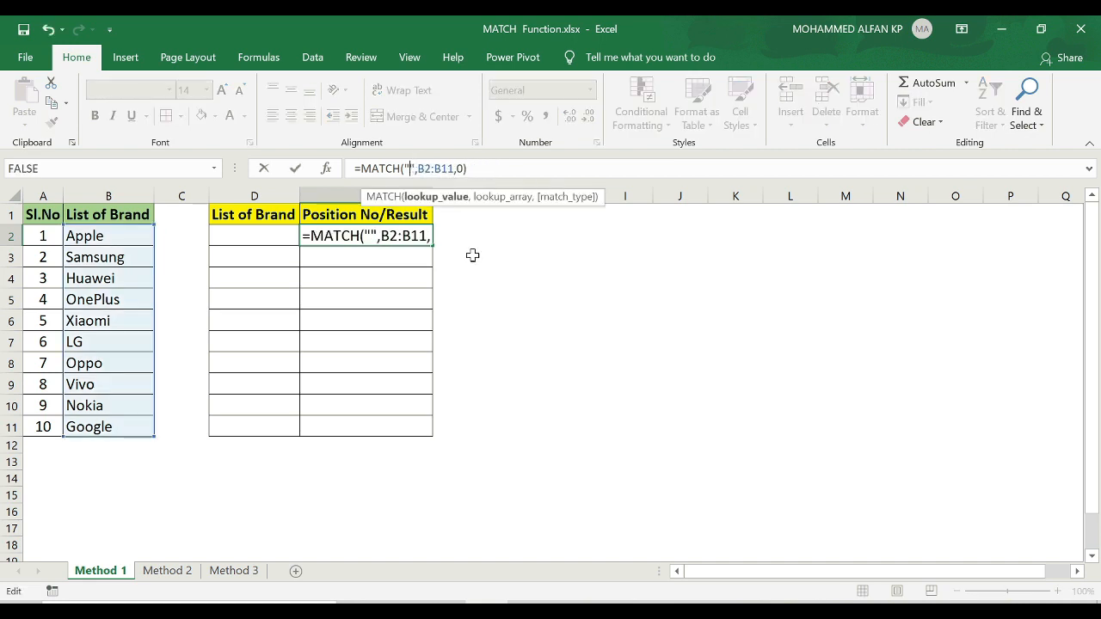
pyautogui.write('lg')
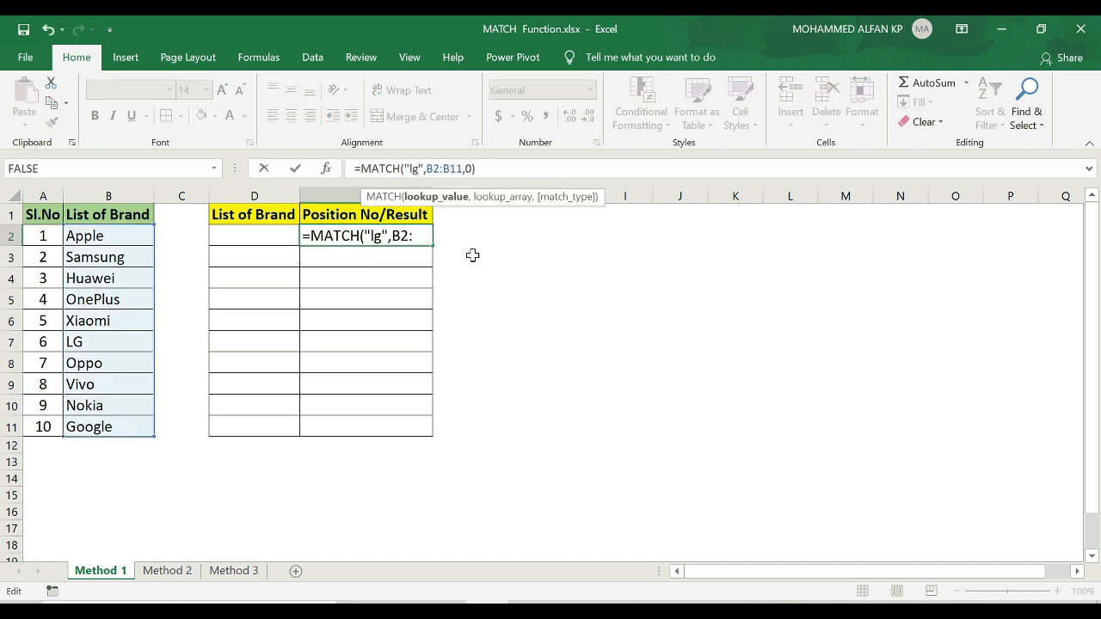
pyautogui.press('Return')
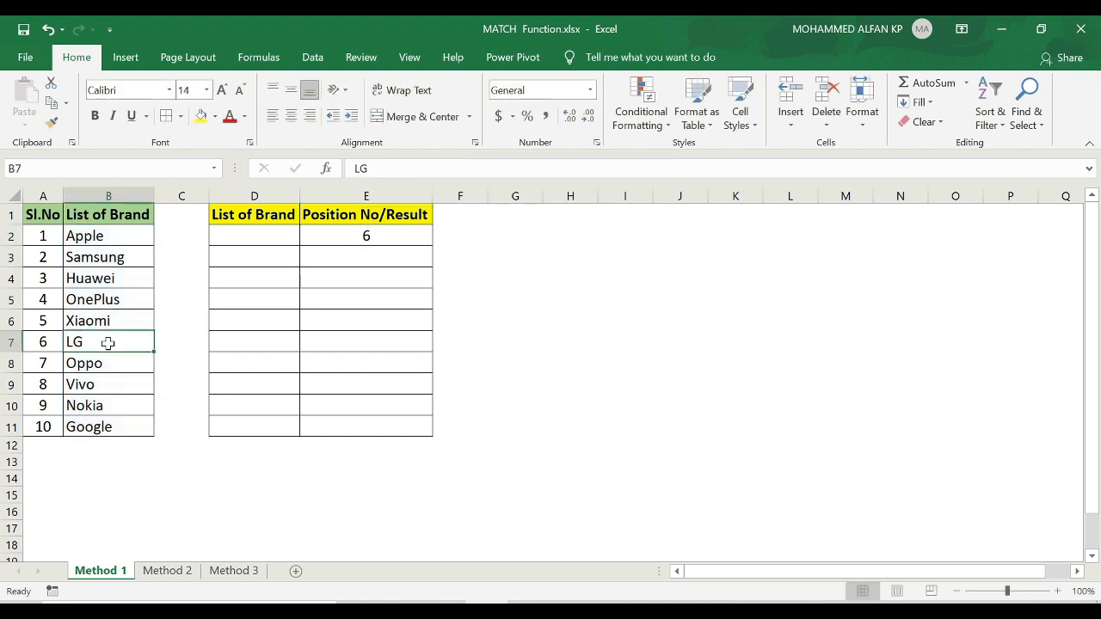